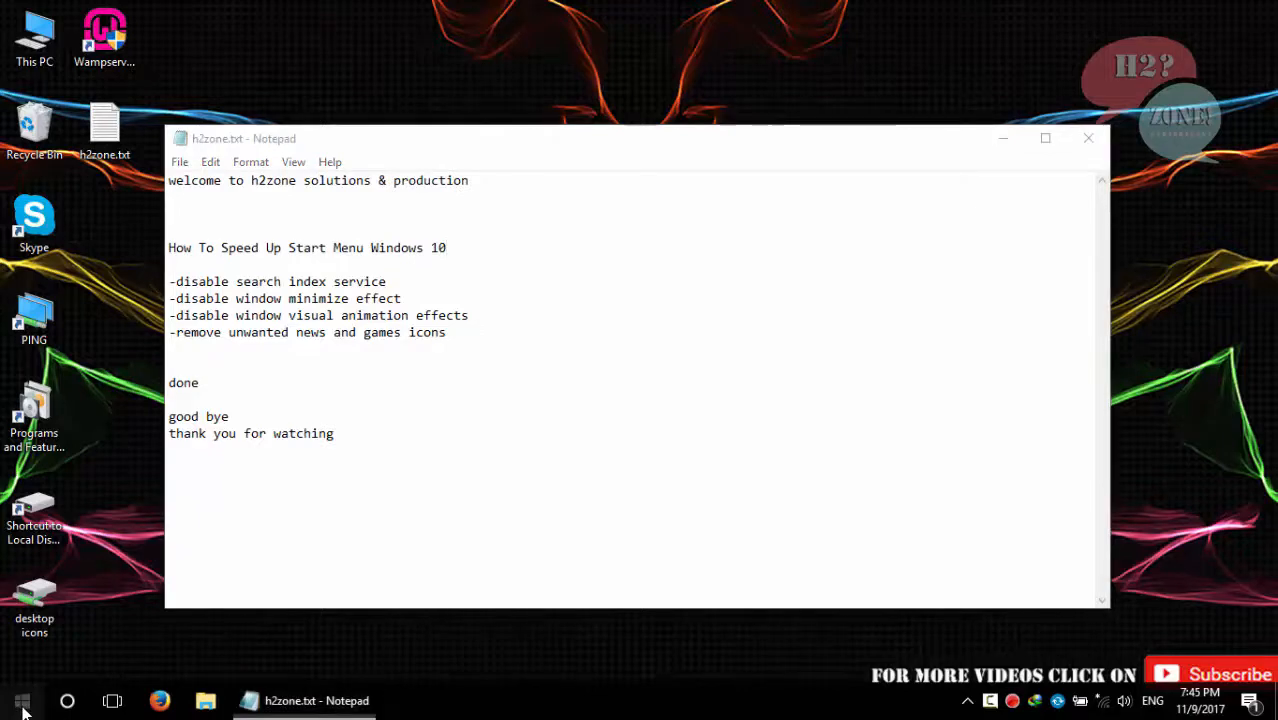
Launch the Services console via a 'serv' search, find Windows Search, then return to Notepad
click(20, 701)
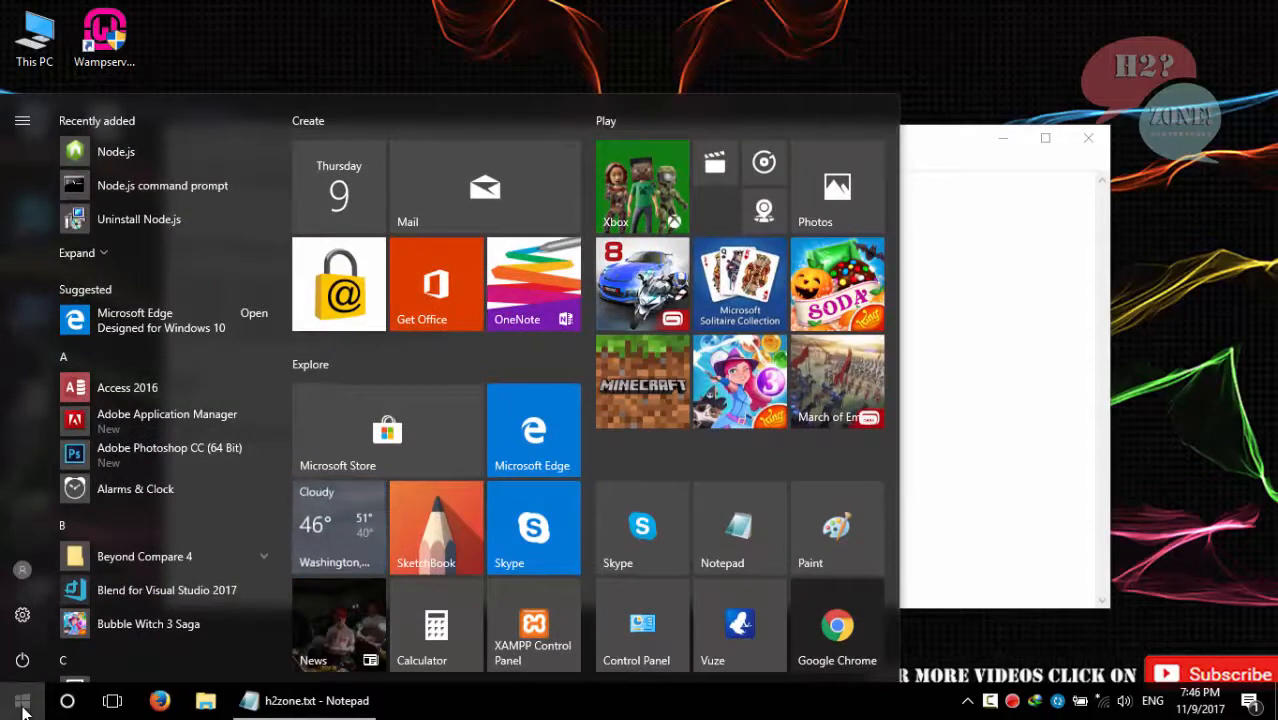
click(304, 700)
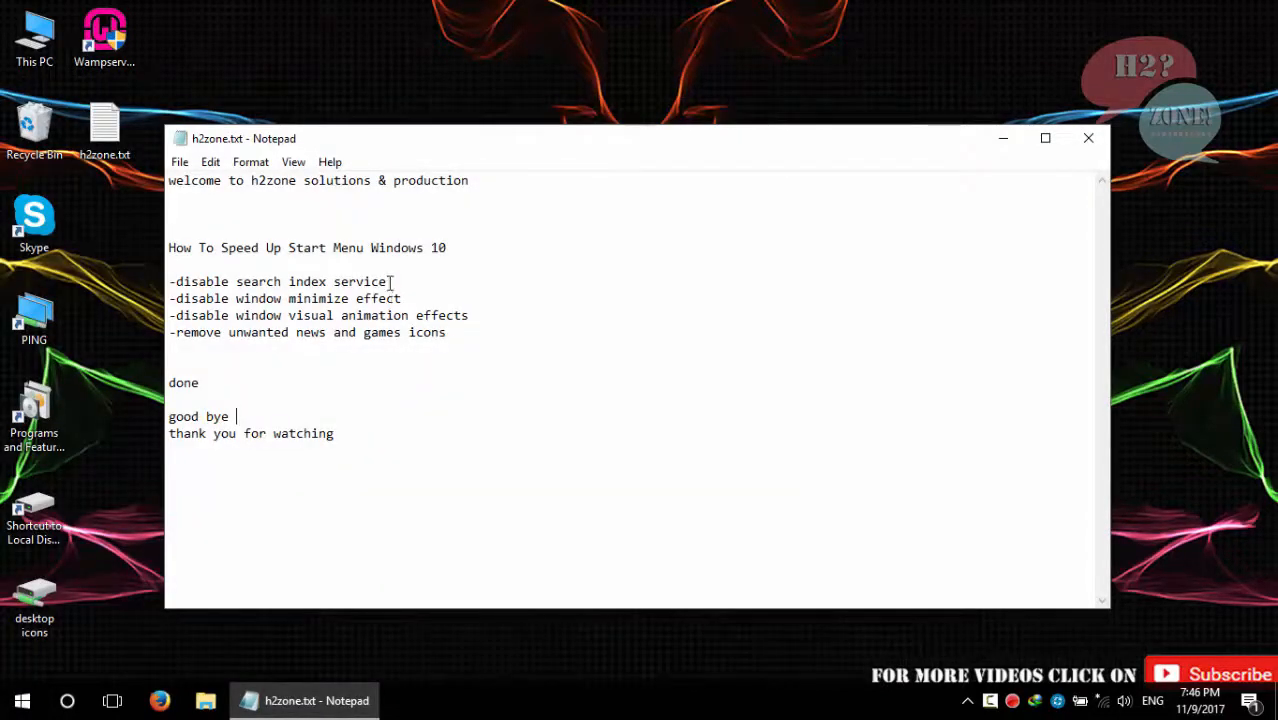
triple_click(280, 281)
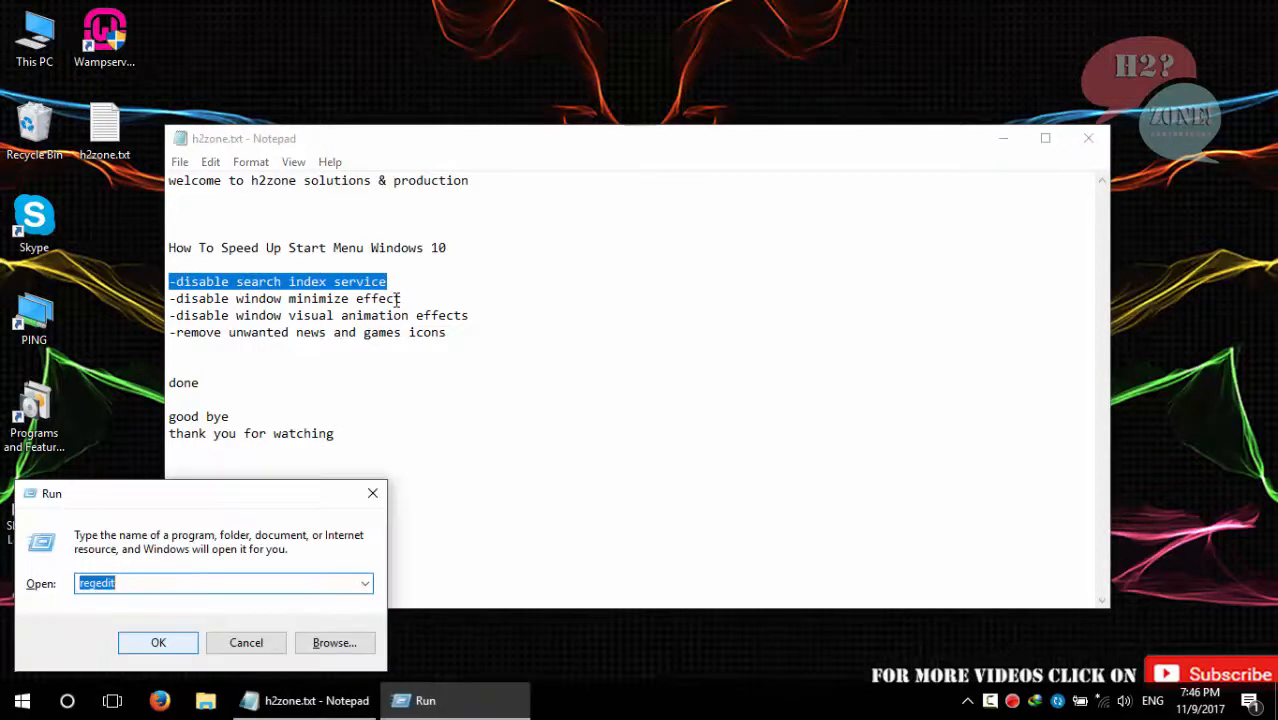
text(services.msc)
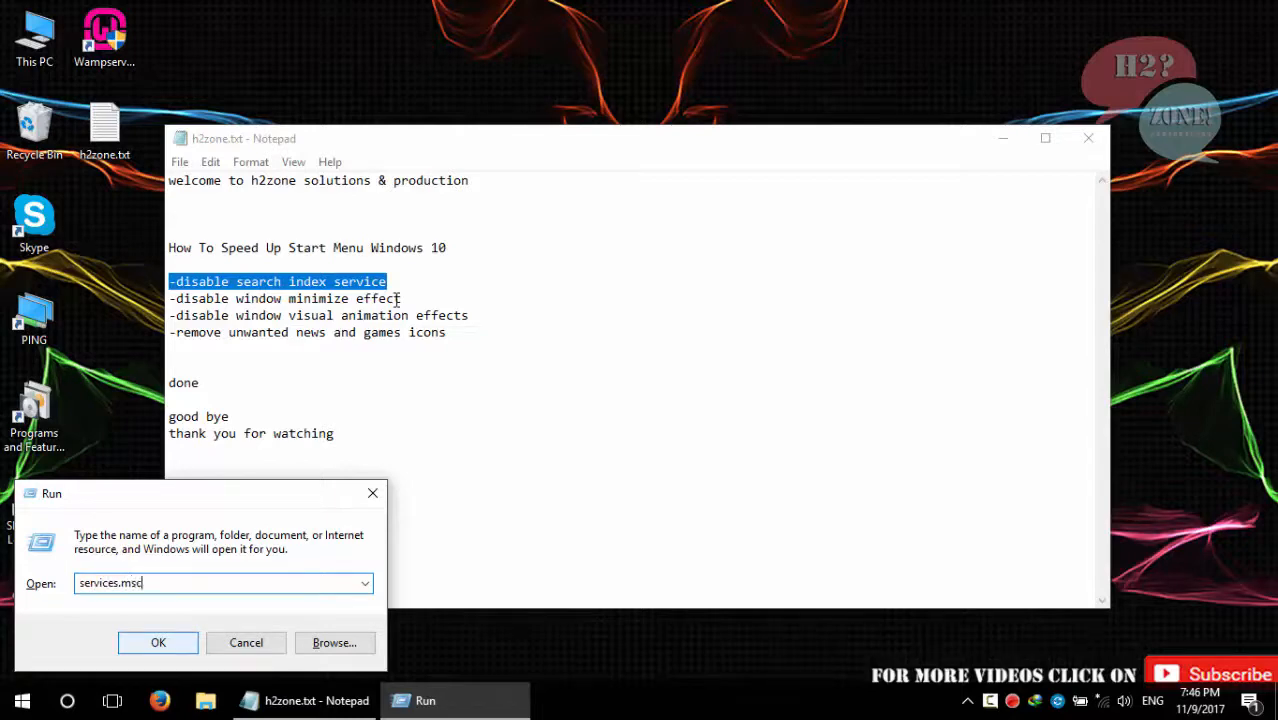
click(158, 642)
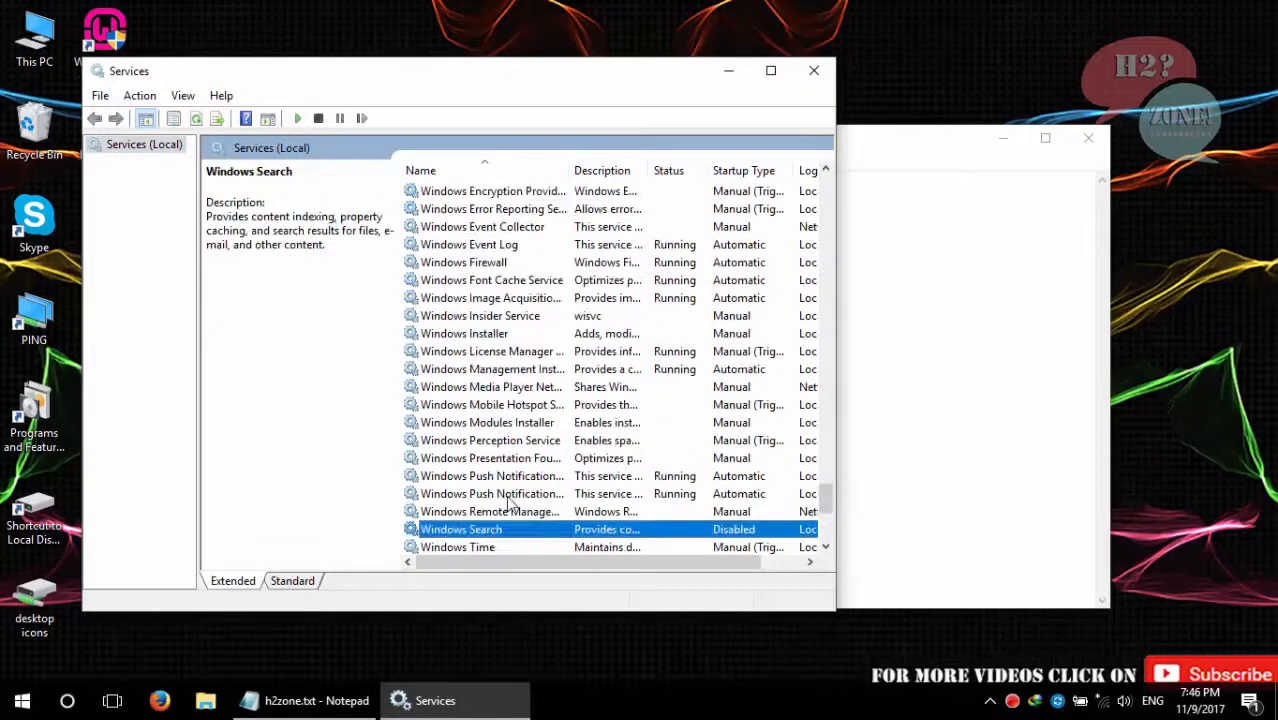
click(316, 700)
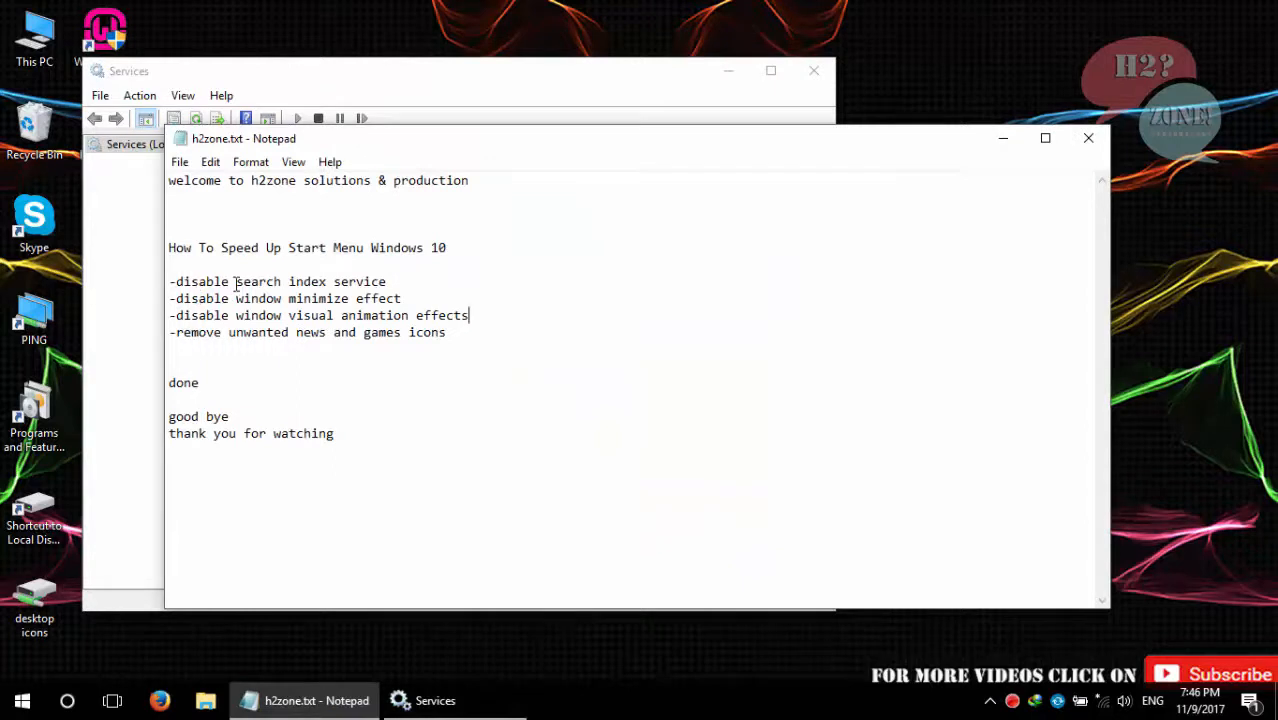
Change the Notepad step to disable "window search" index service and switch back to Services
text(window)
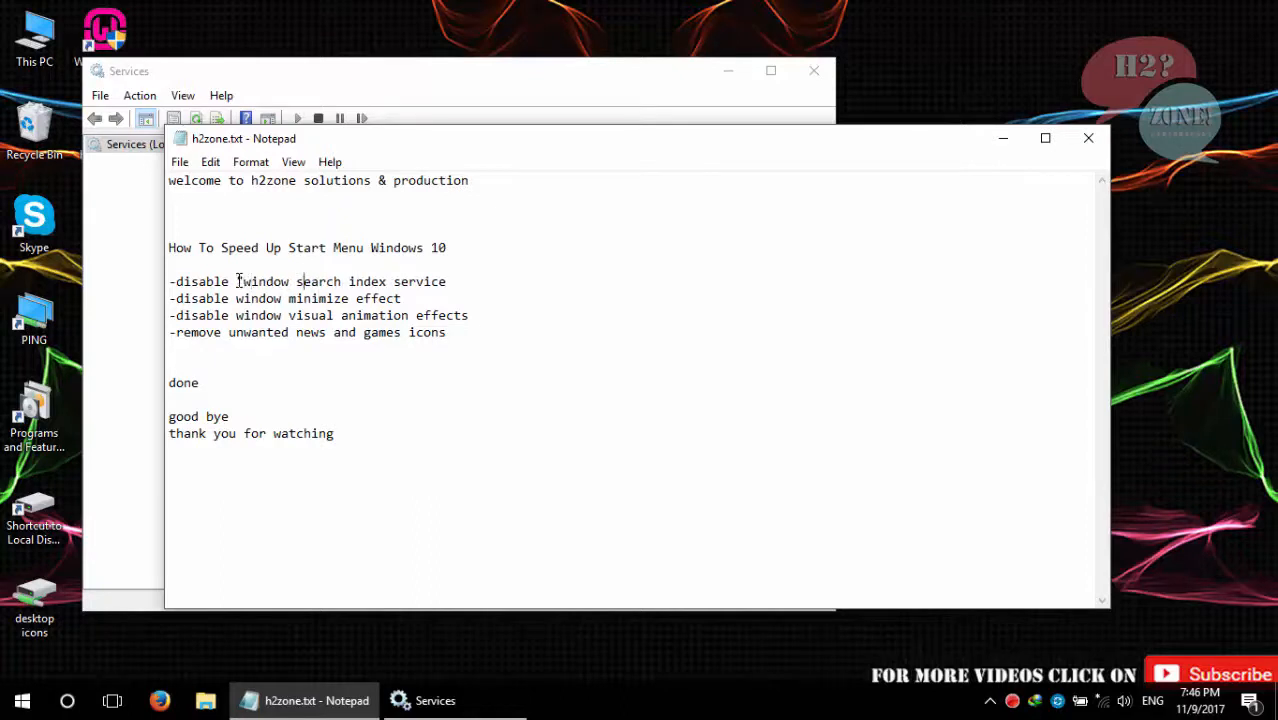
text(")
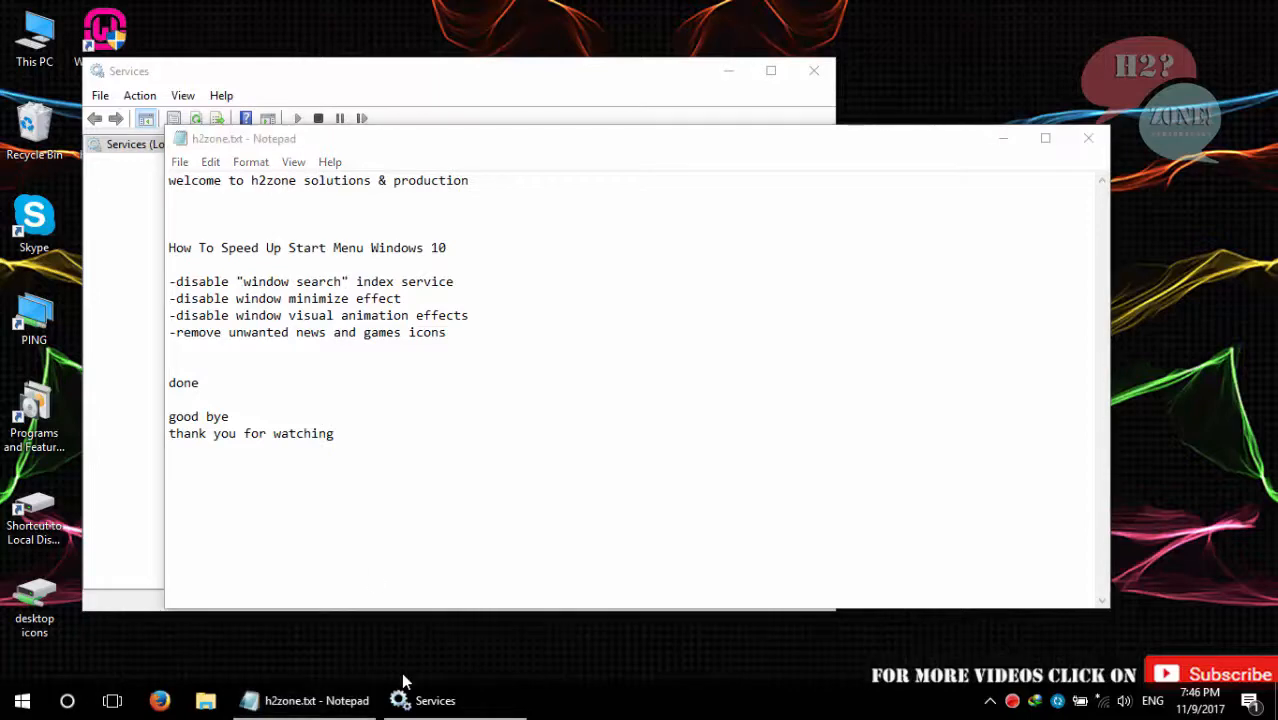
click(435, 700)
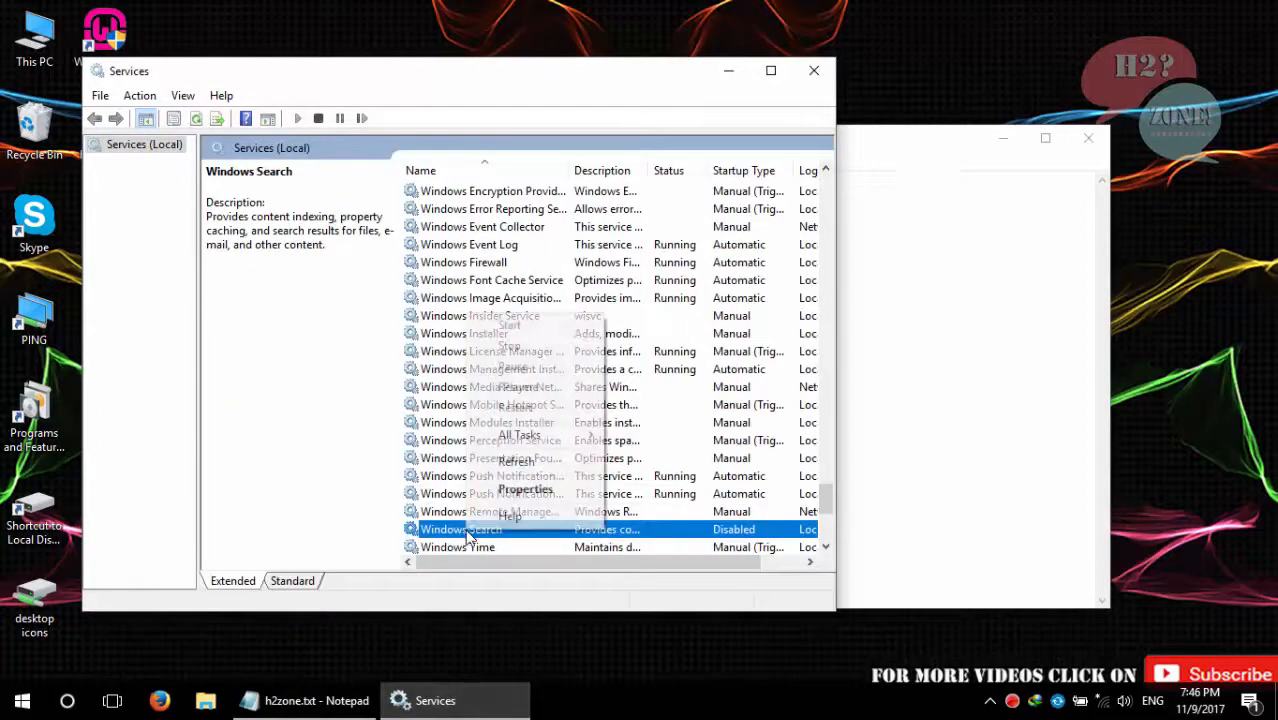
Confirm in its properties that Windows Search is Disabled and stopped, then close Services
click(525, 489)
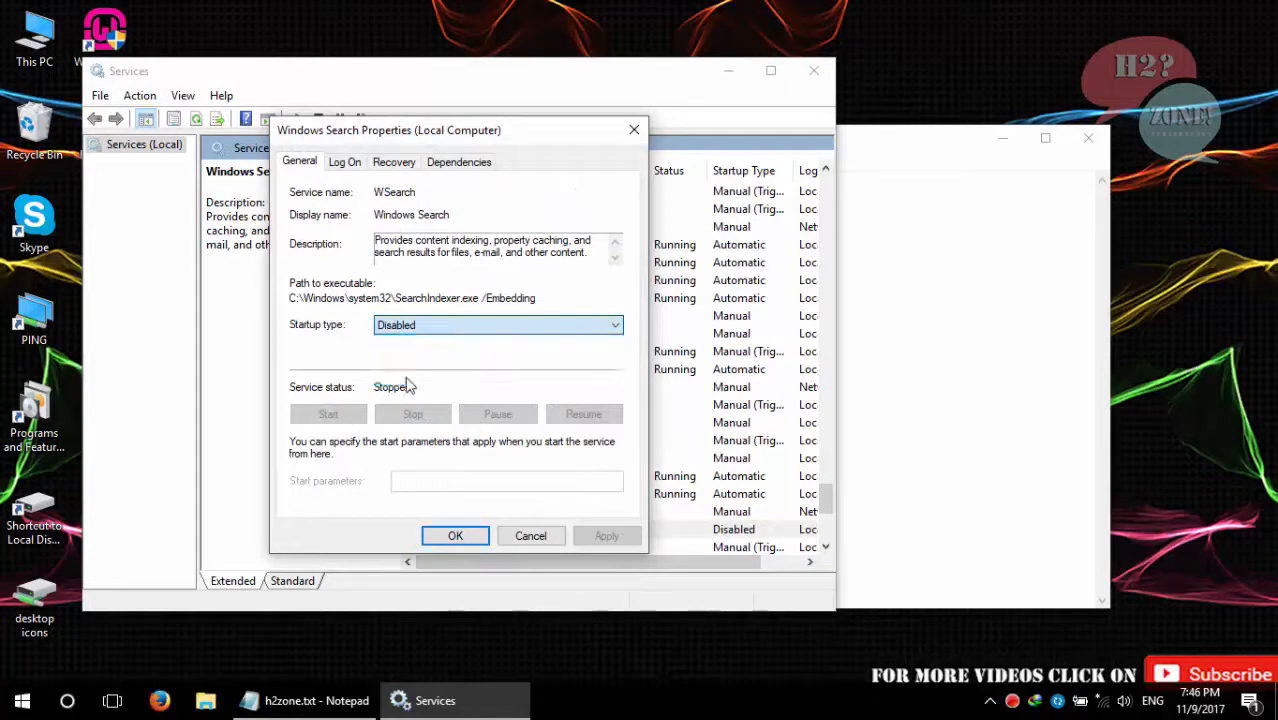
click(455, 535)
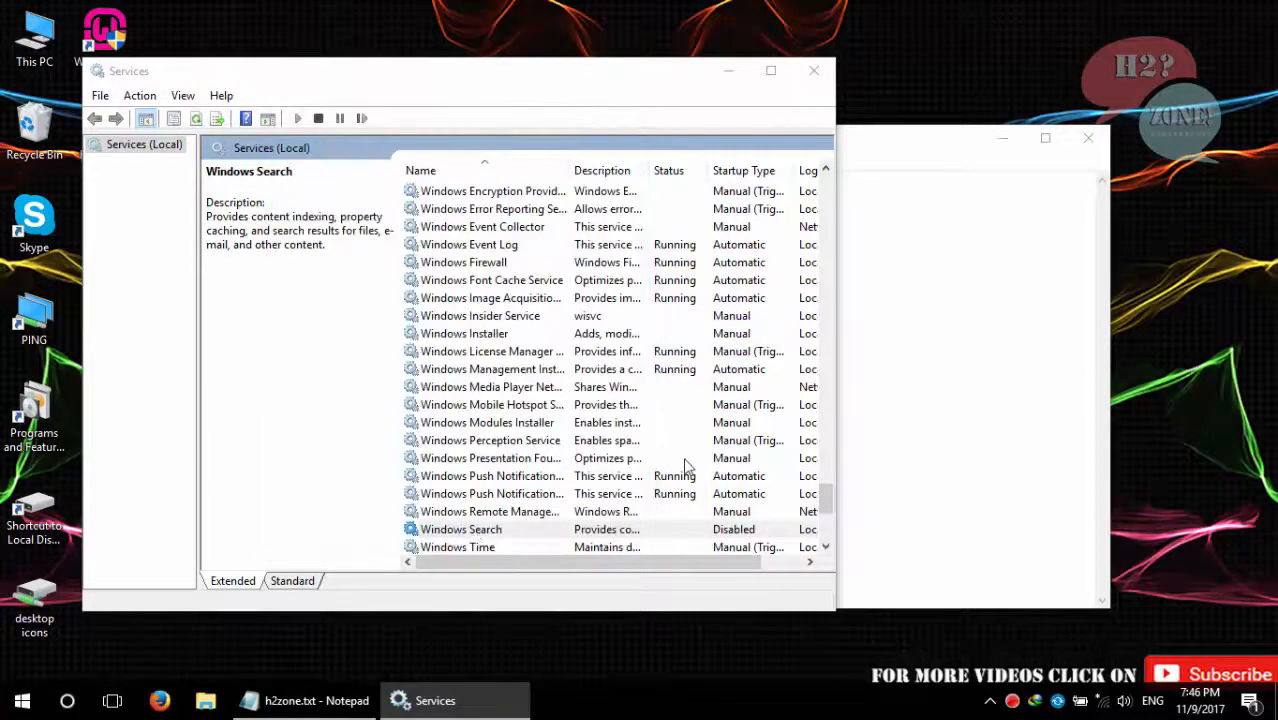
right_click(461, 529)
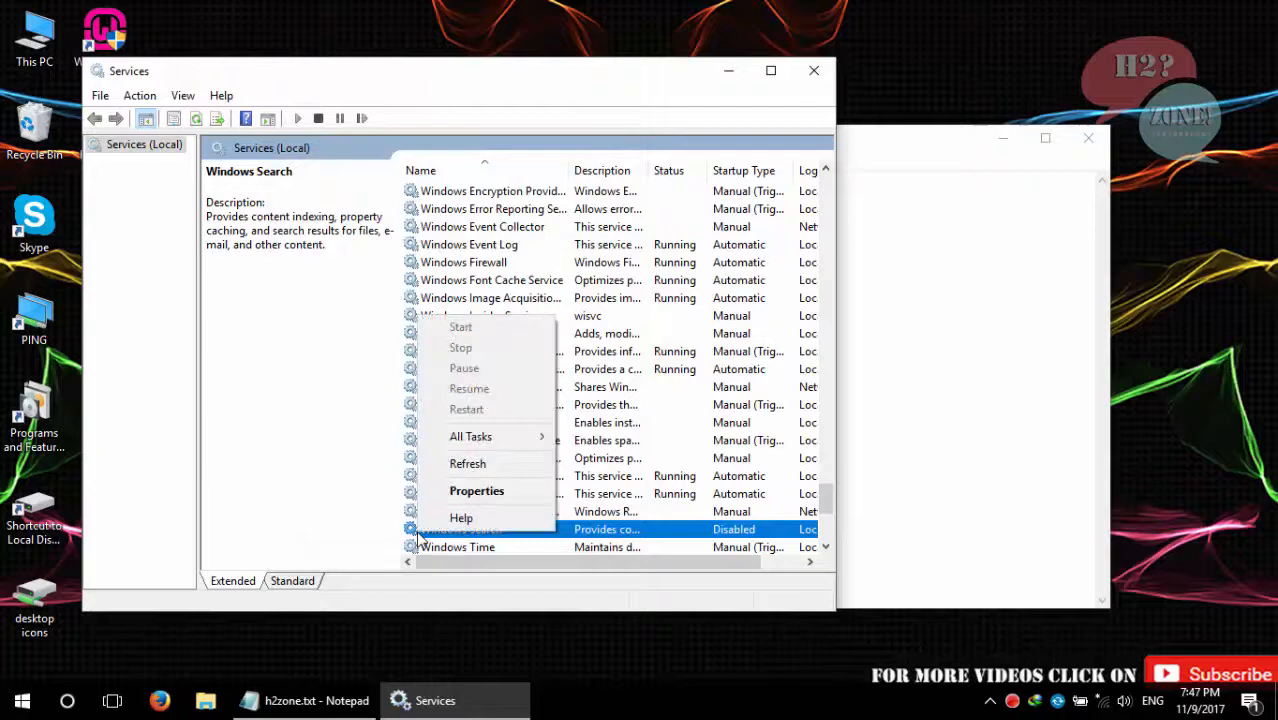
click(460, 347)
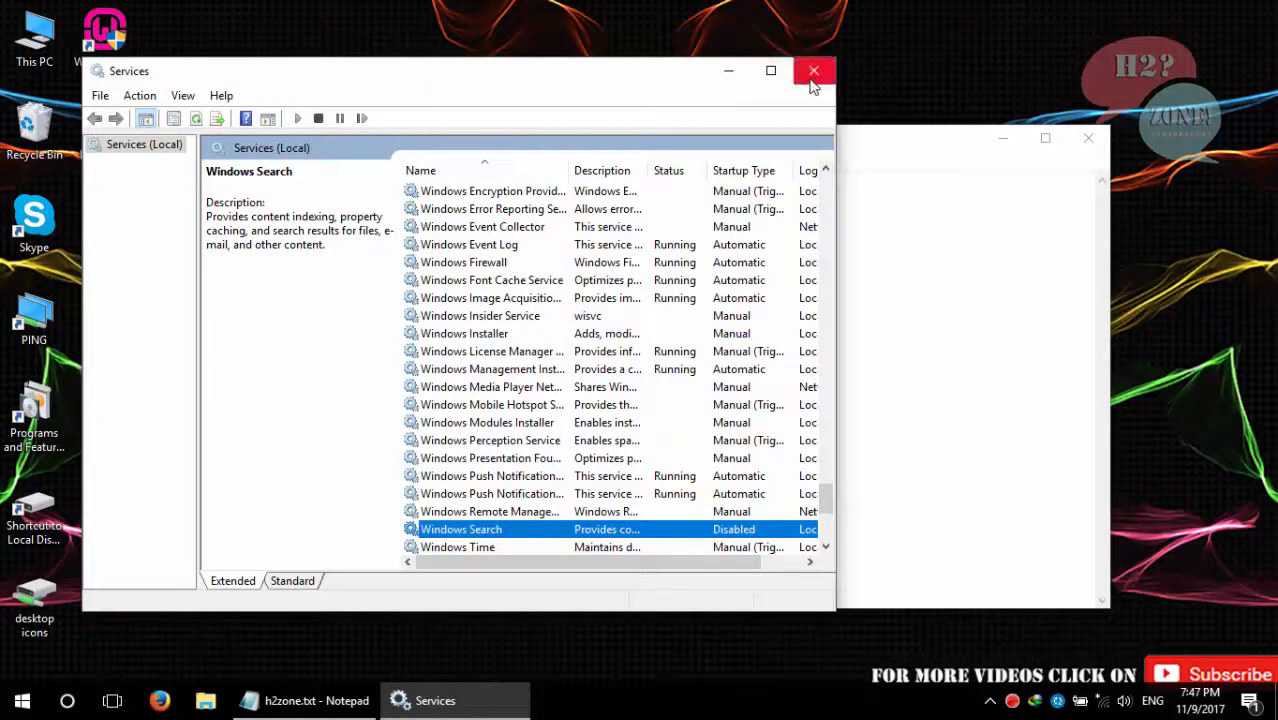
click(814, 71)
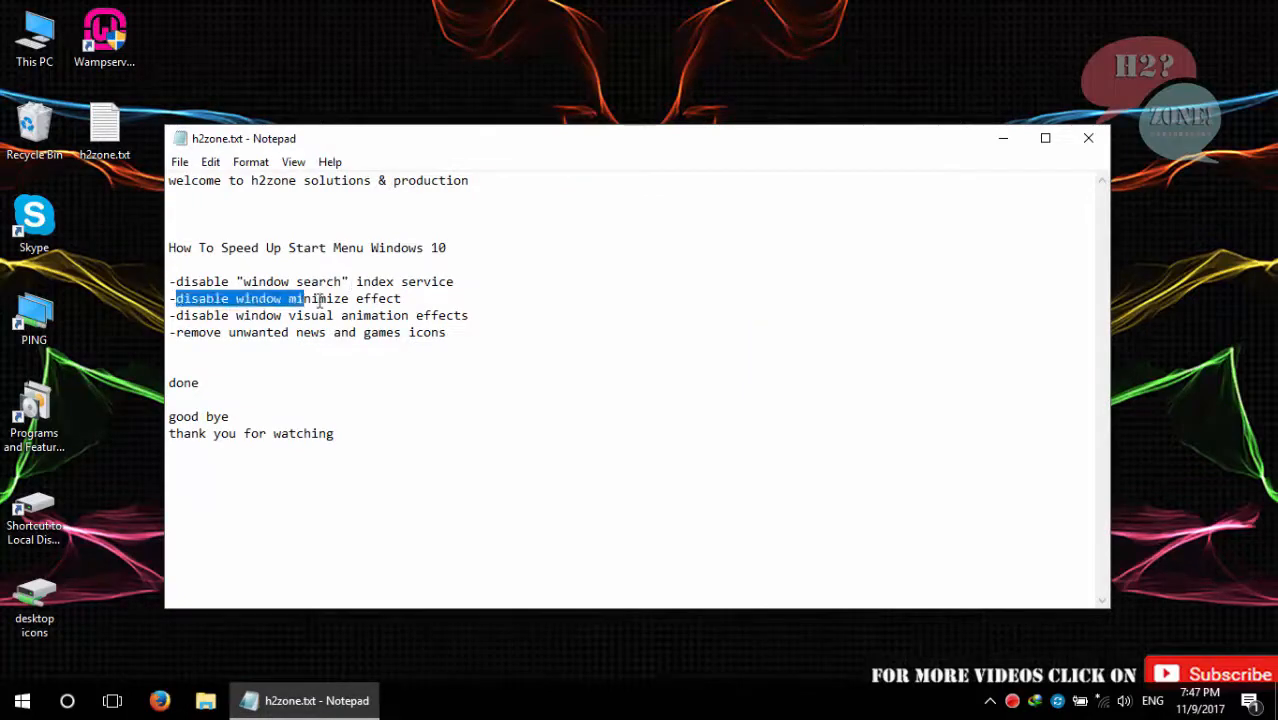
Open Advanced system settings from This PC's properties
drag(300, 298, 403, 298)
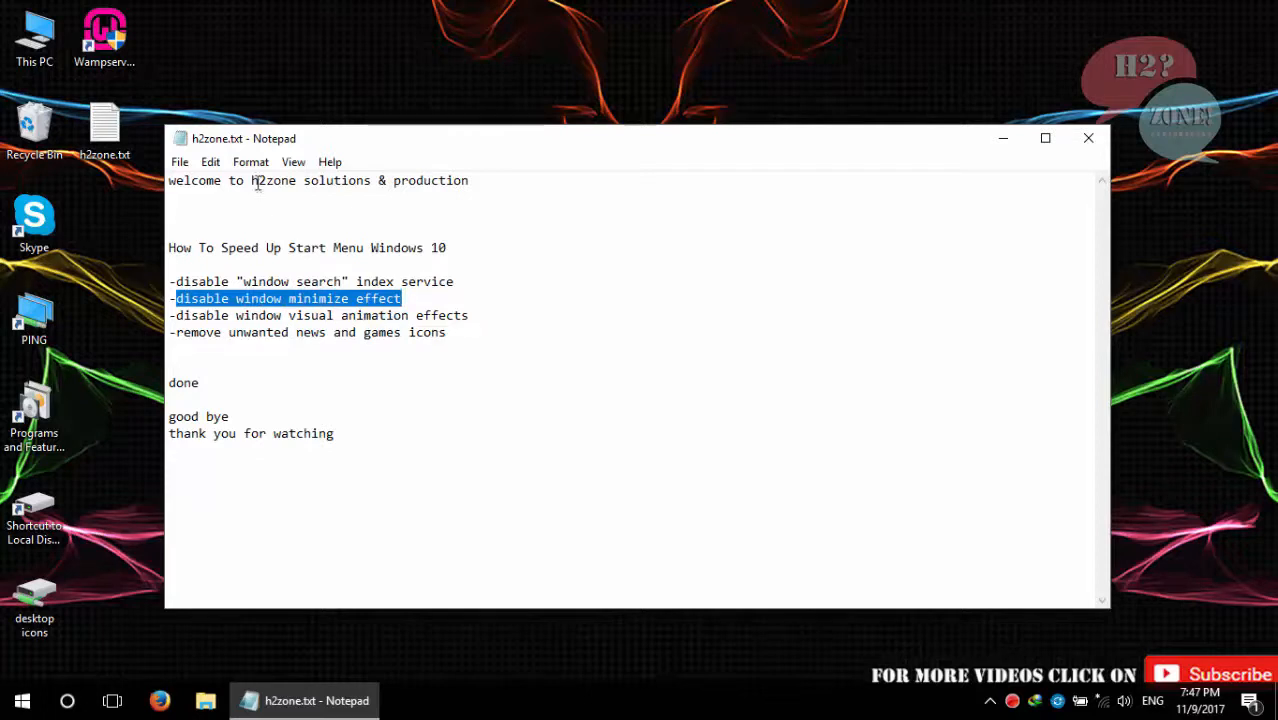
right_click(34, 30)
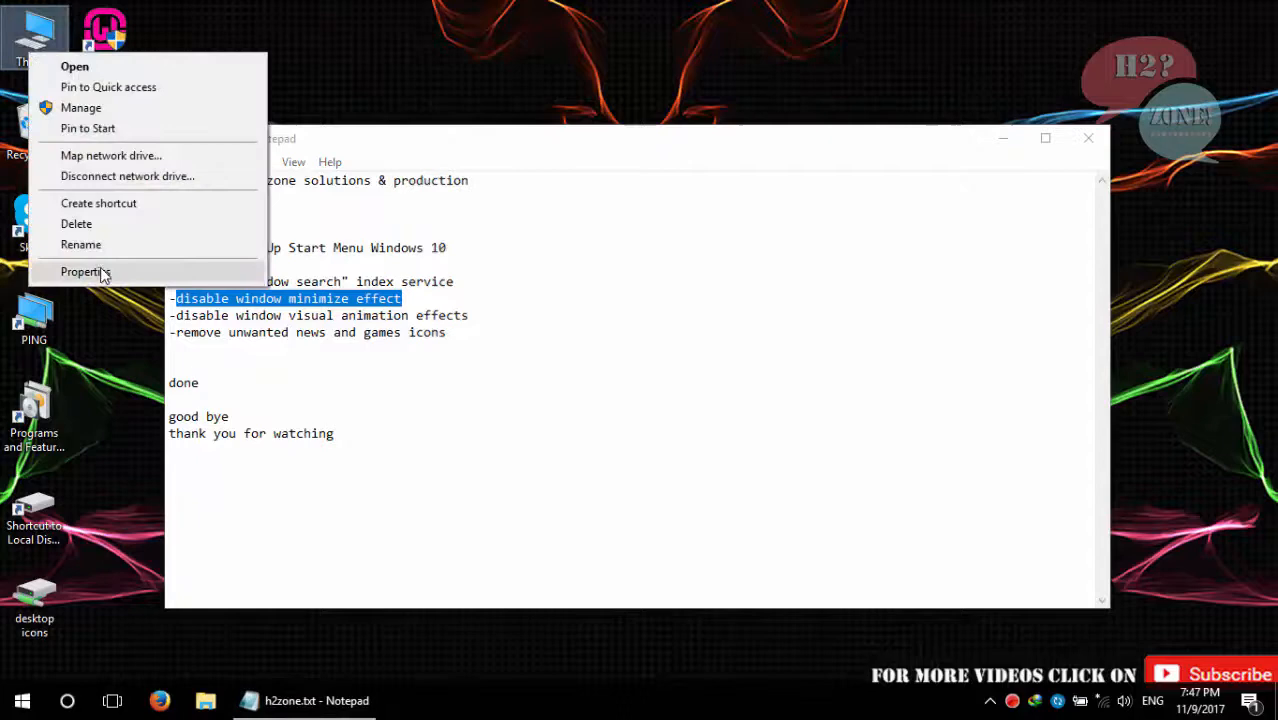
click(84, 271)
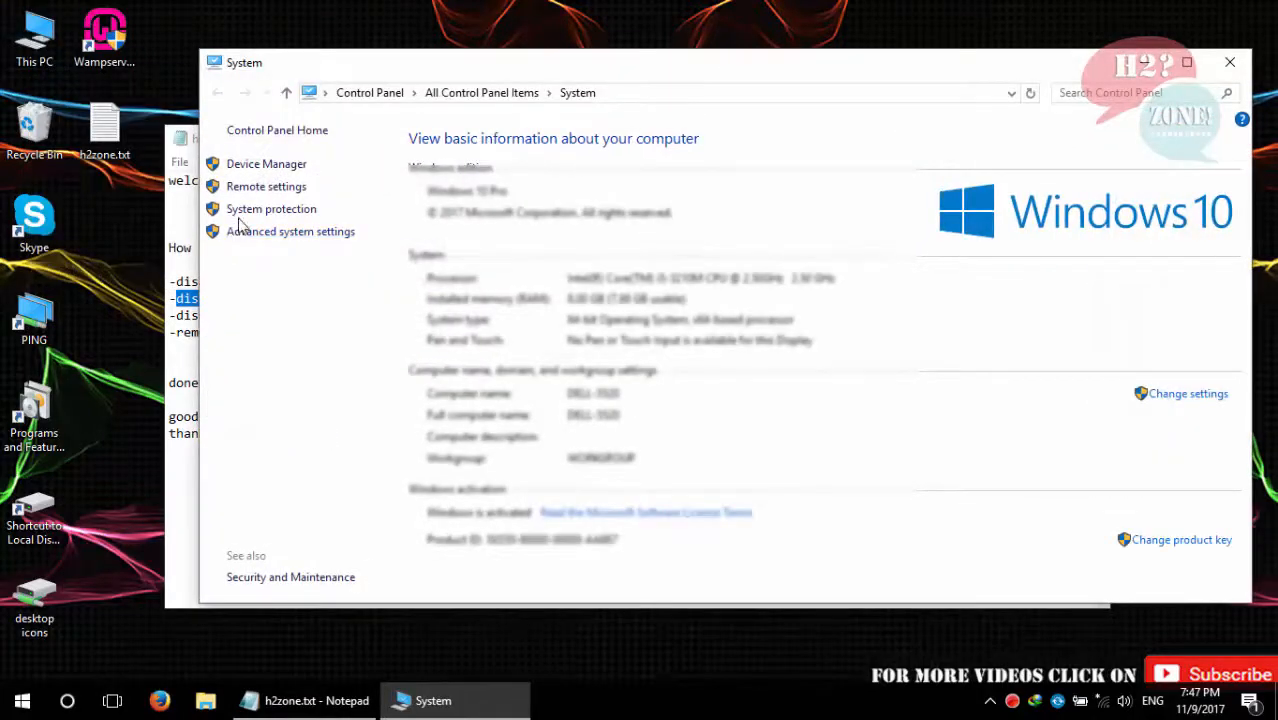
click(290, 231)
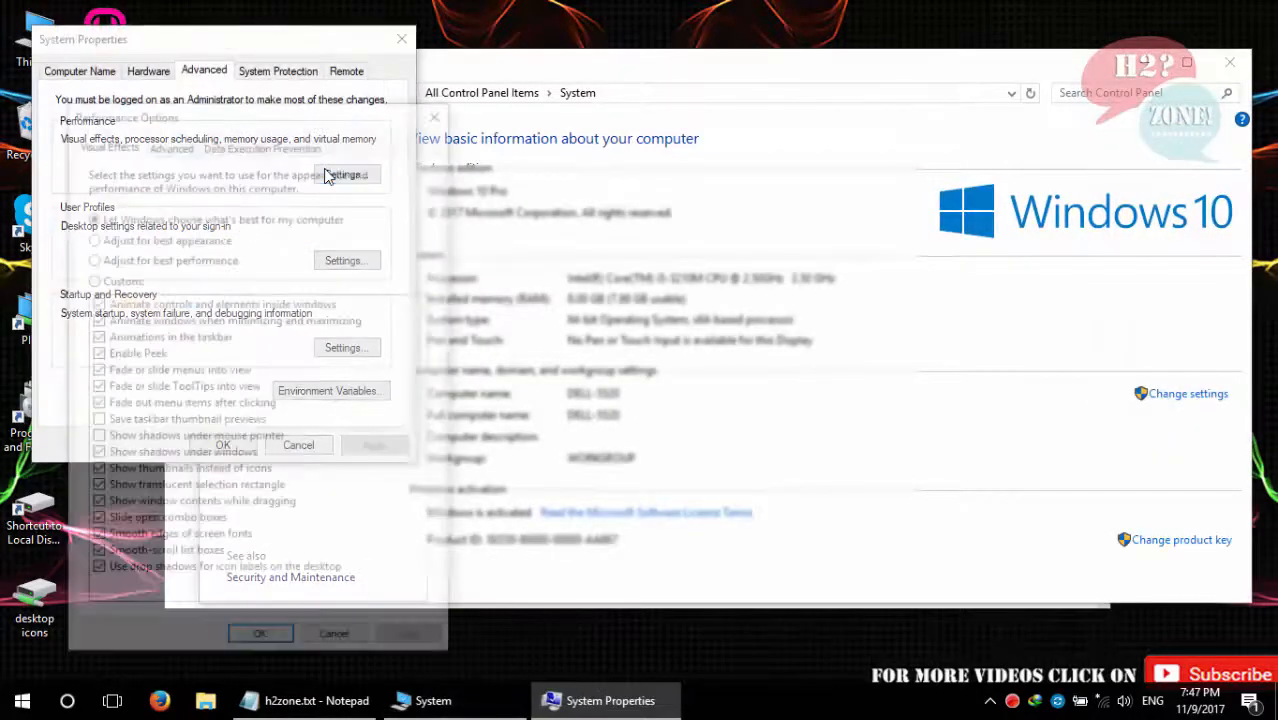
Uncheck 'Animate windows when minimizing and maximizing' in Performance Options and keep the change
click(347, 174)
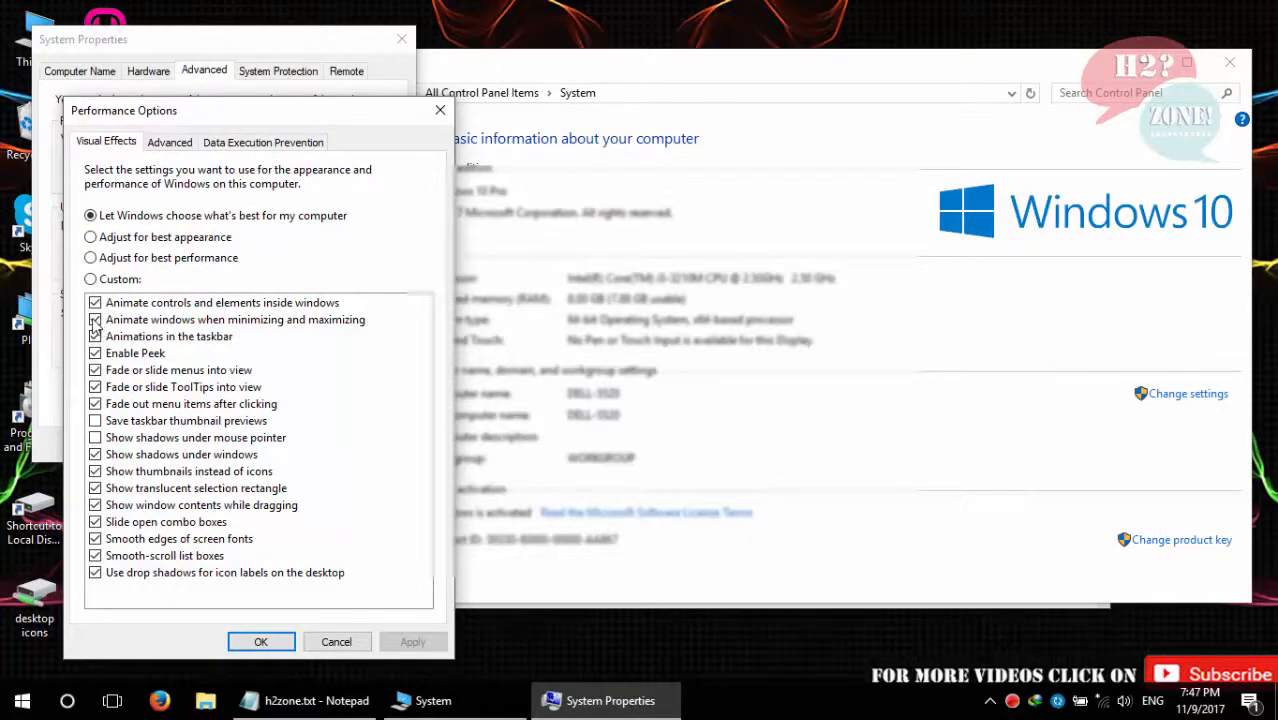
click(95, 319)
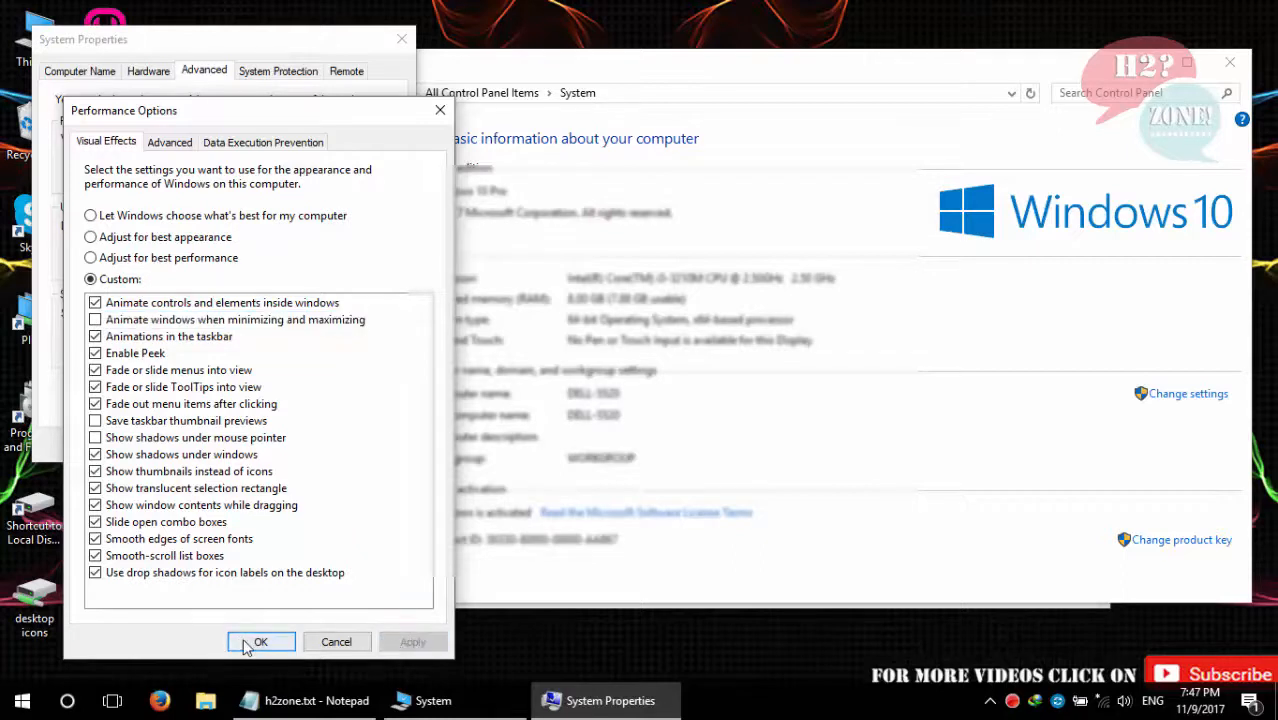
click(260, 642)
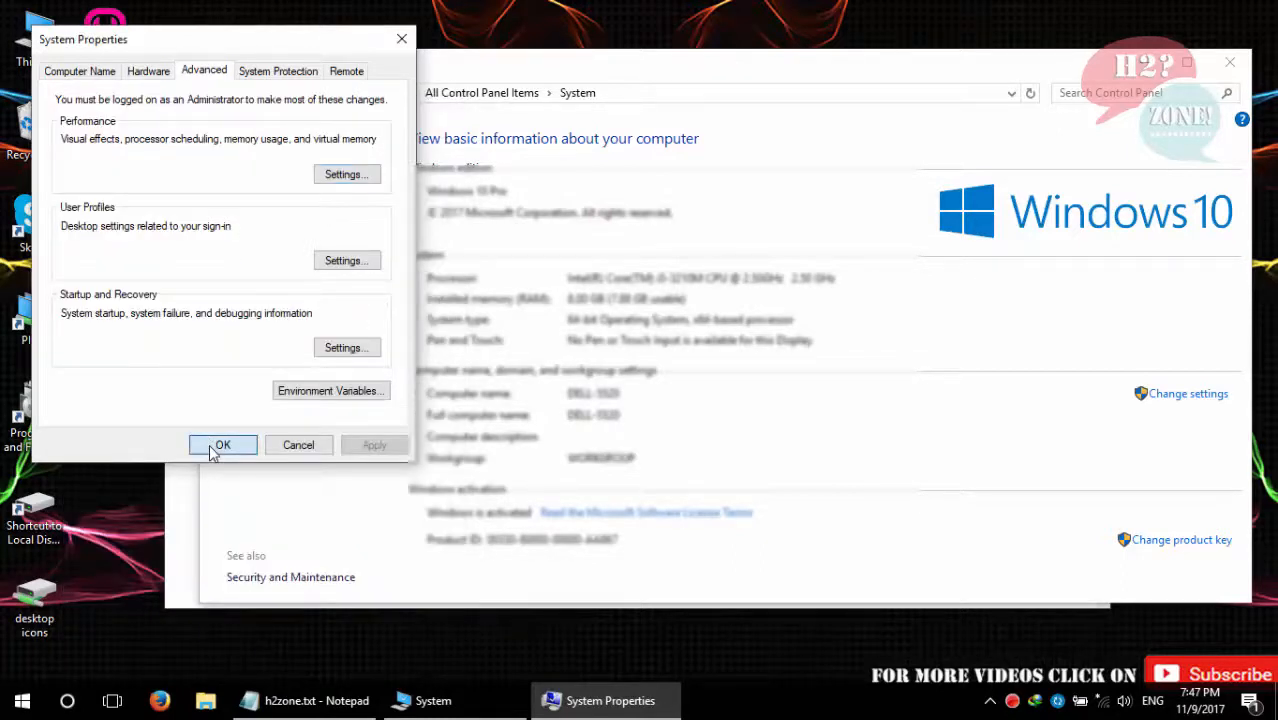
click(222, 445)
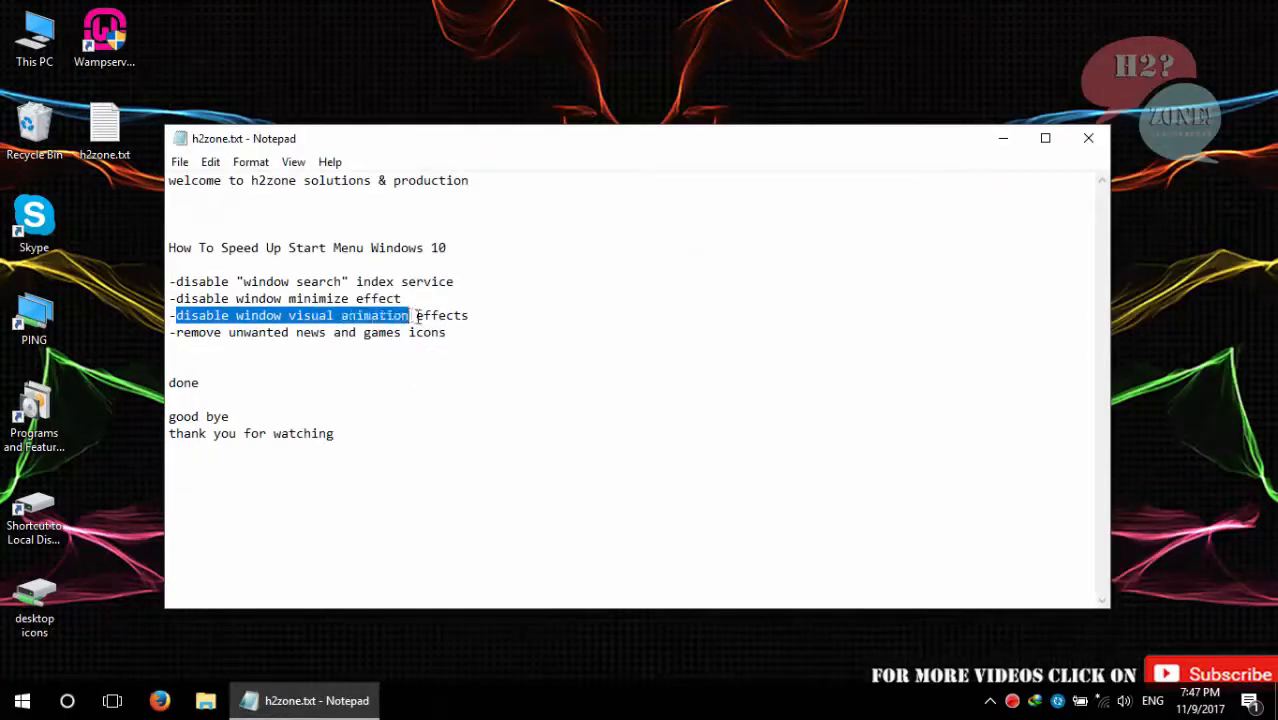
Switch off 'Play animations in Windows' under Ease of Access > Other options, then close Settings
click(450, 315)
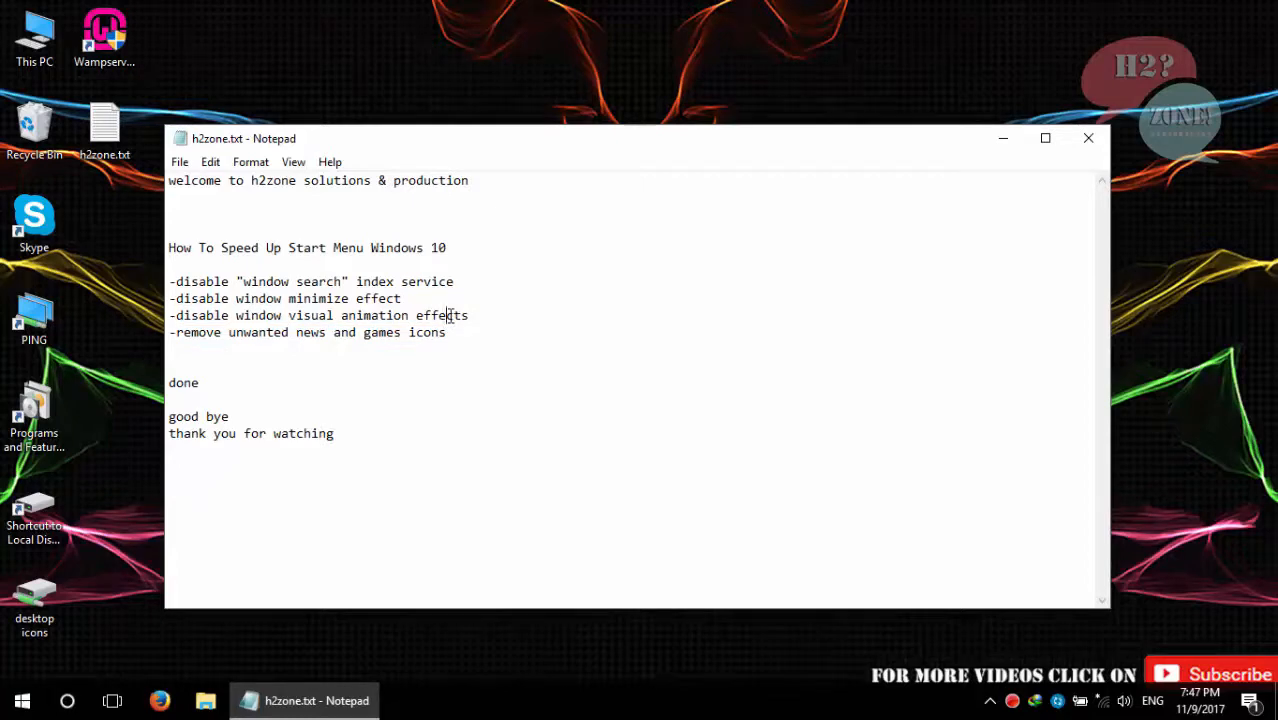
right_click(22, 700)
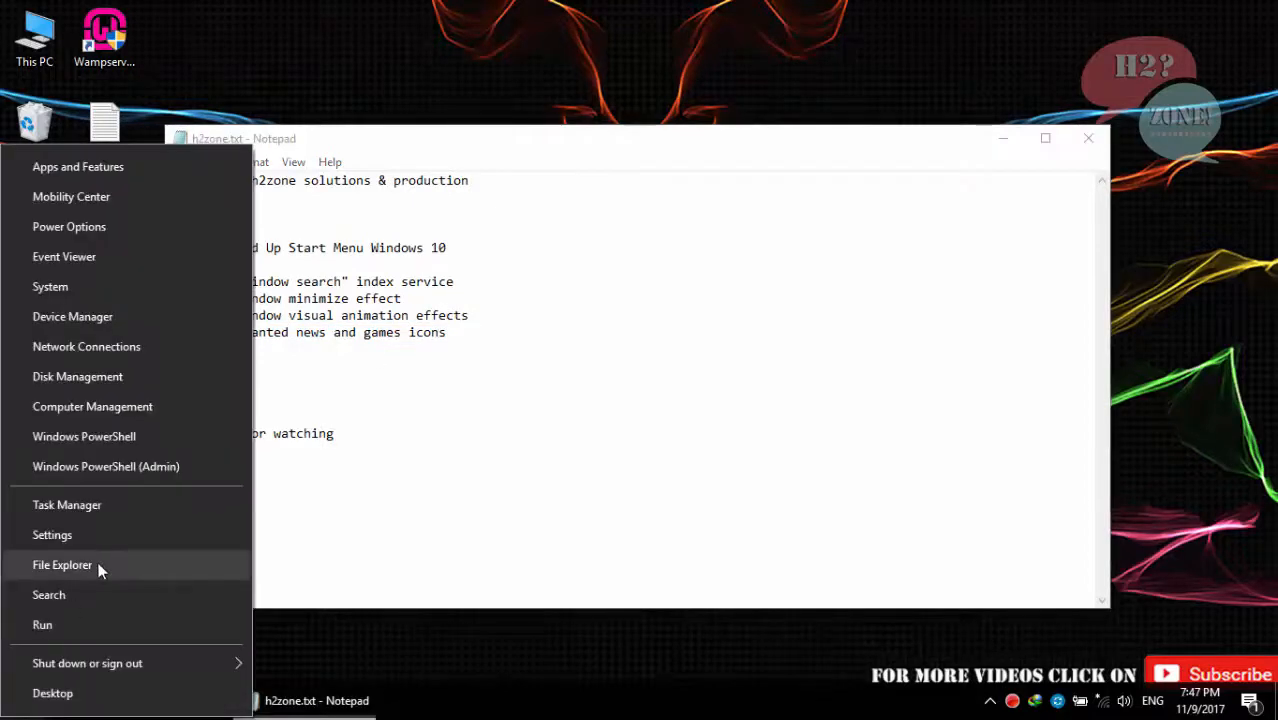
click(52, 534)
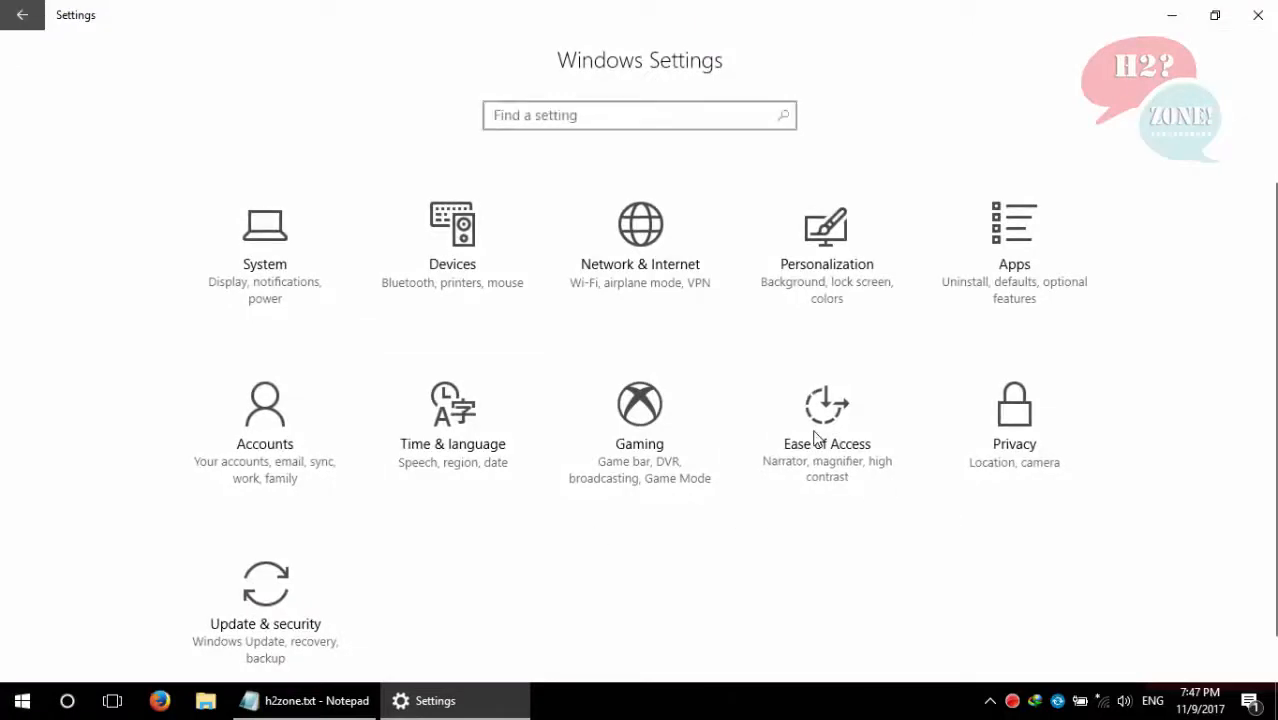
click(826, 443)
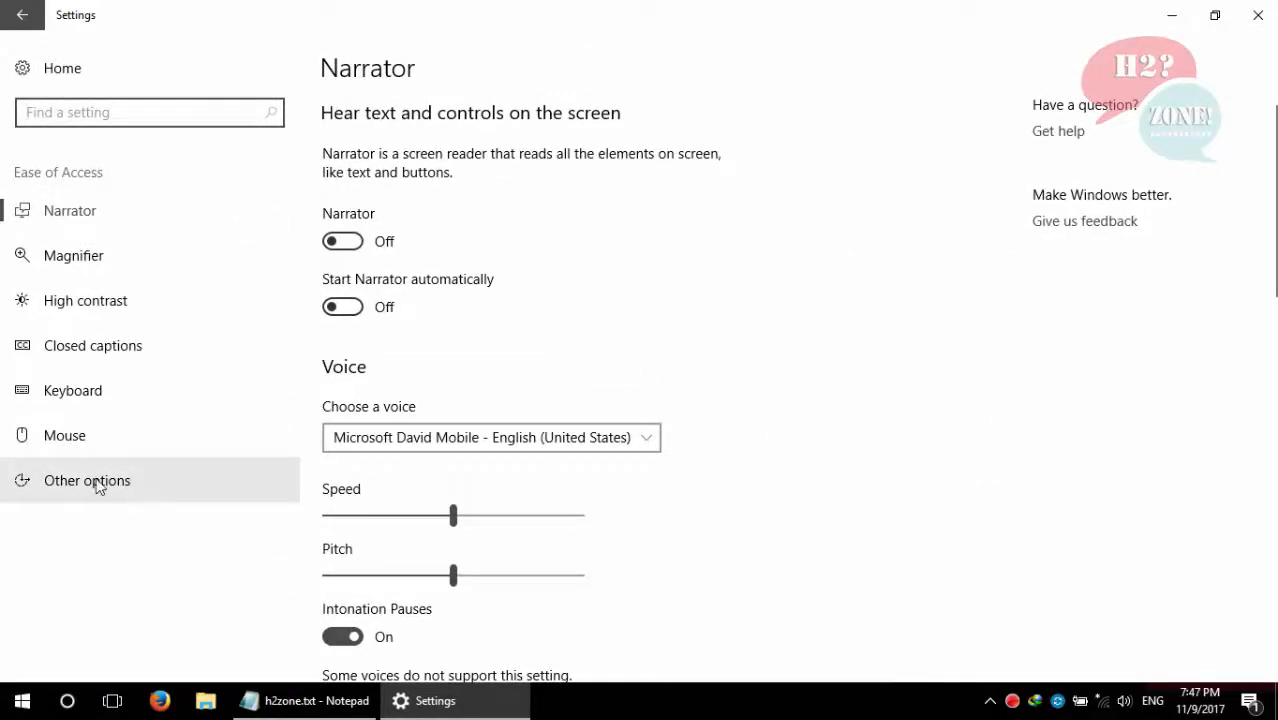
click(87, 480)
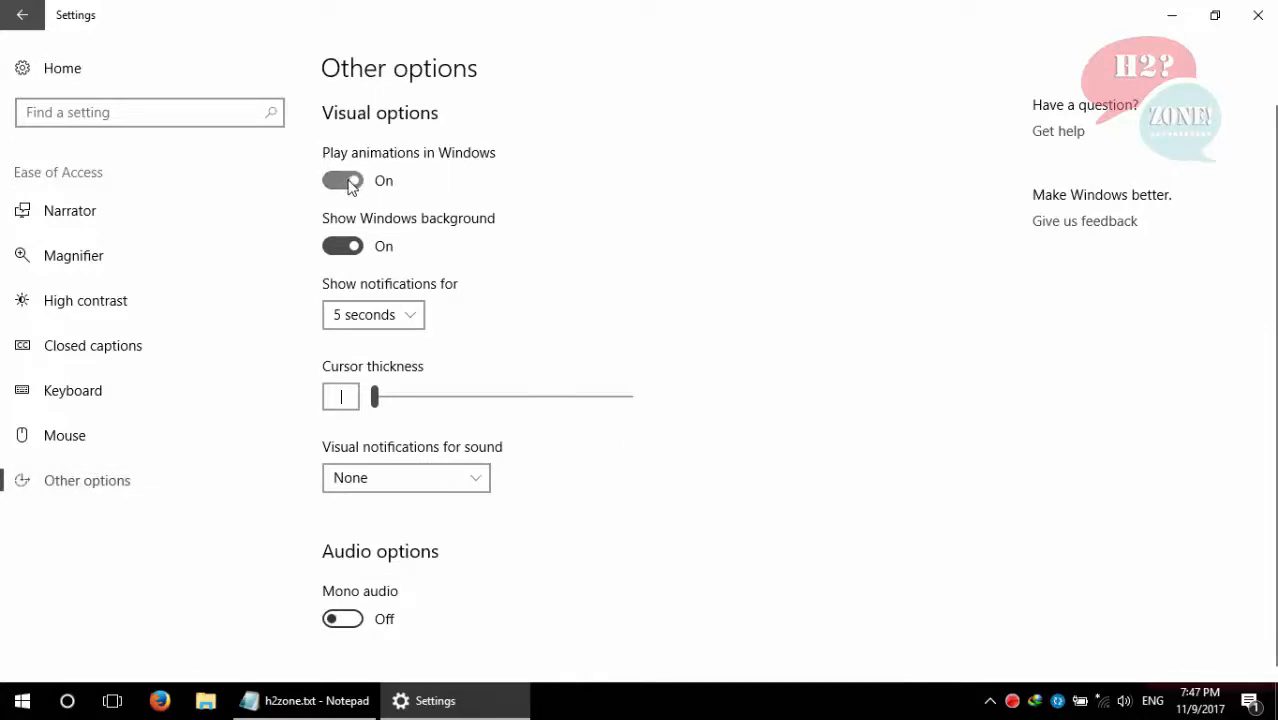
click(342, 180)
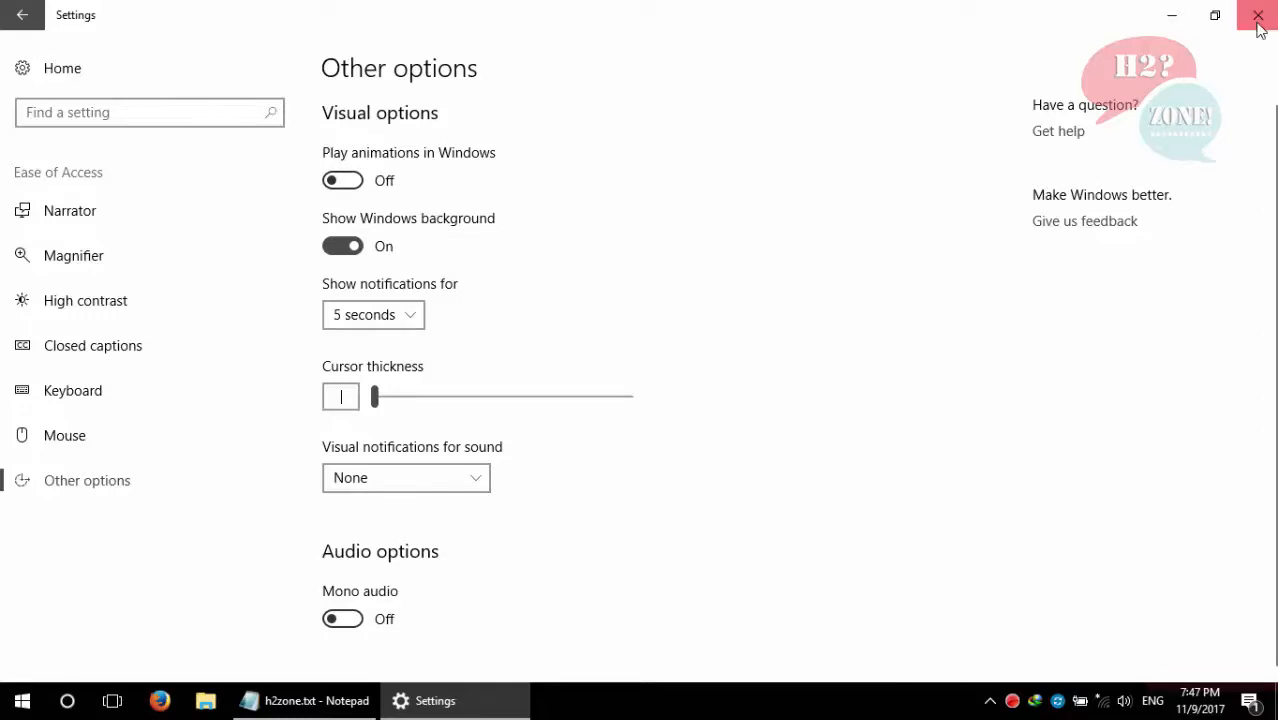
click(1258, 17)
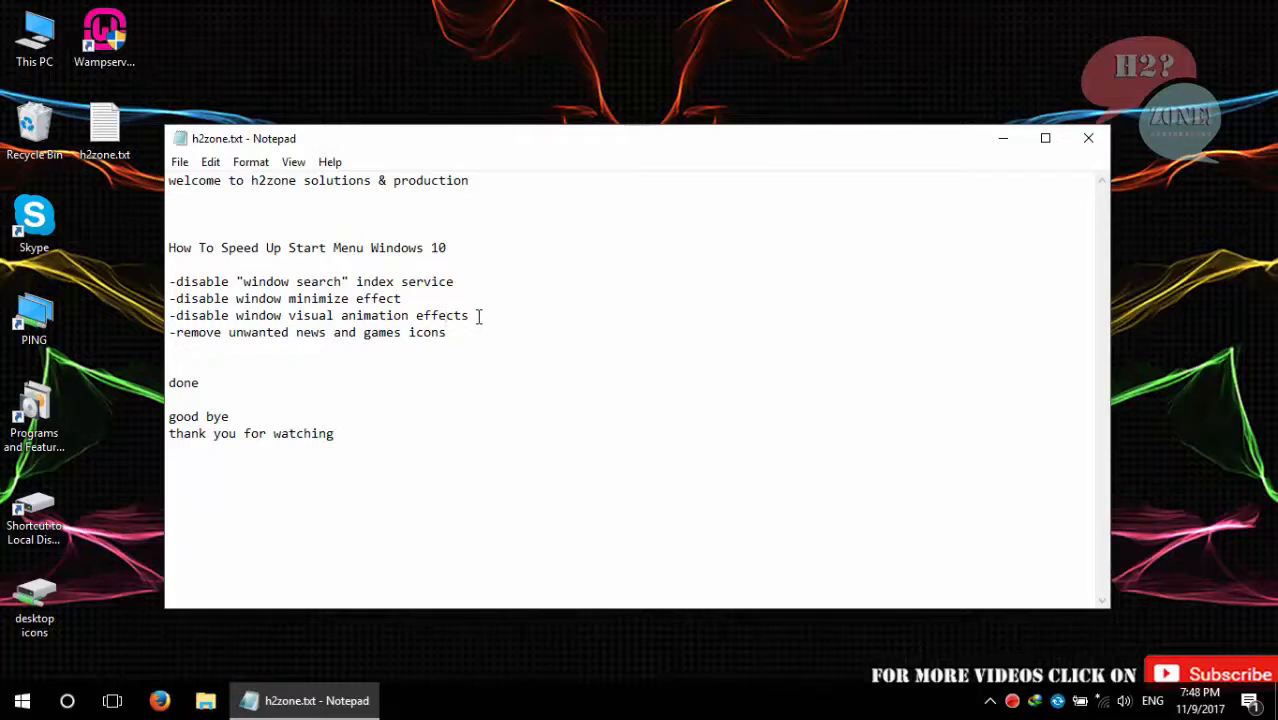
Open Start and unpin the Mail and racing game tiles
drag(296, 332, 447, 332)
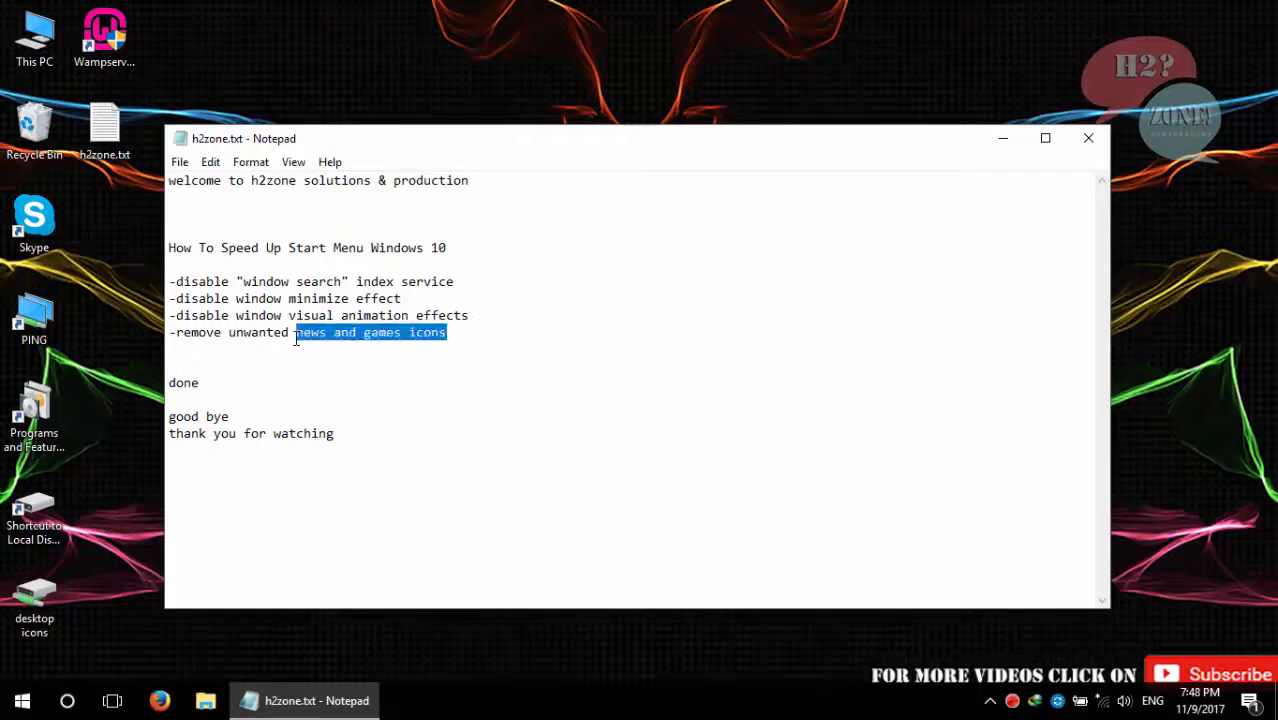
drag(296, 332, 170, 332)
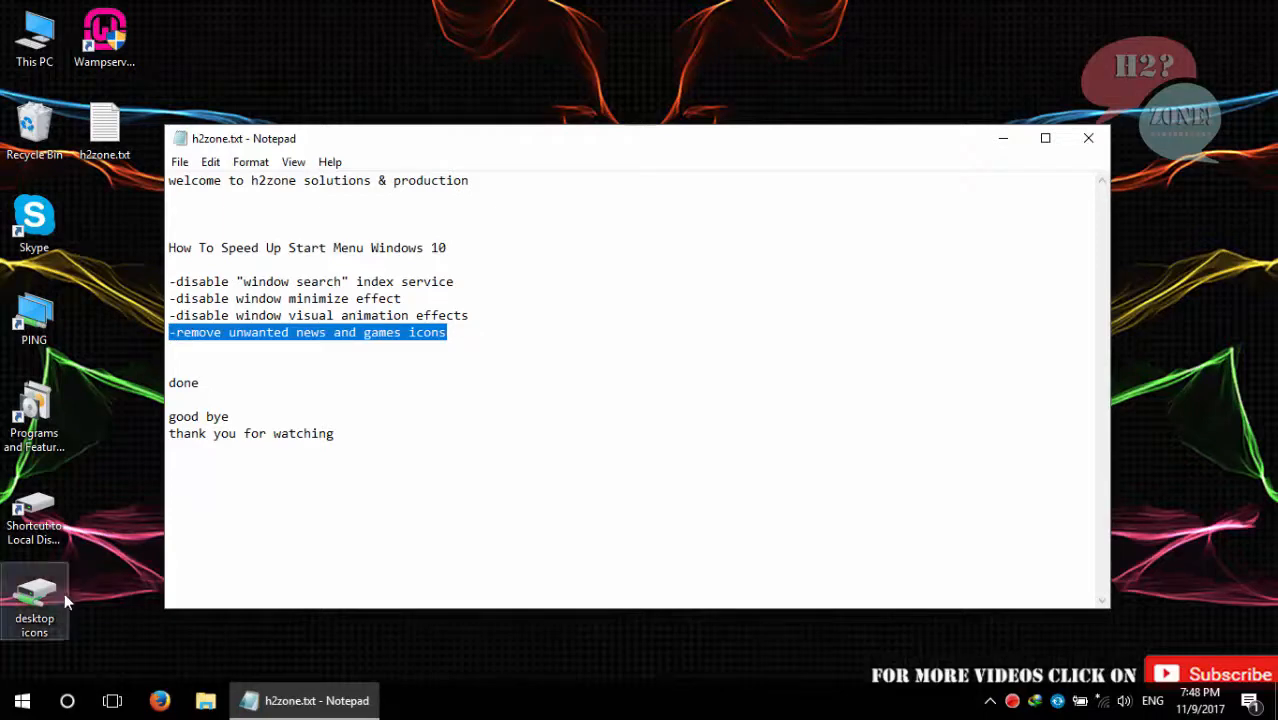
click(22, 700)
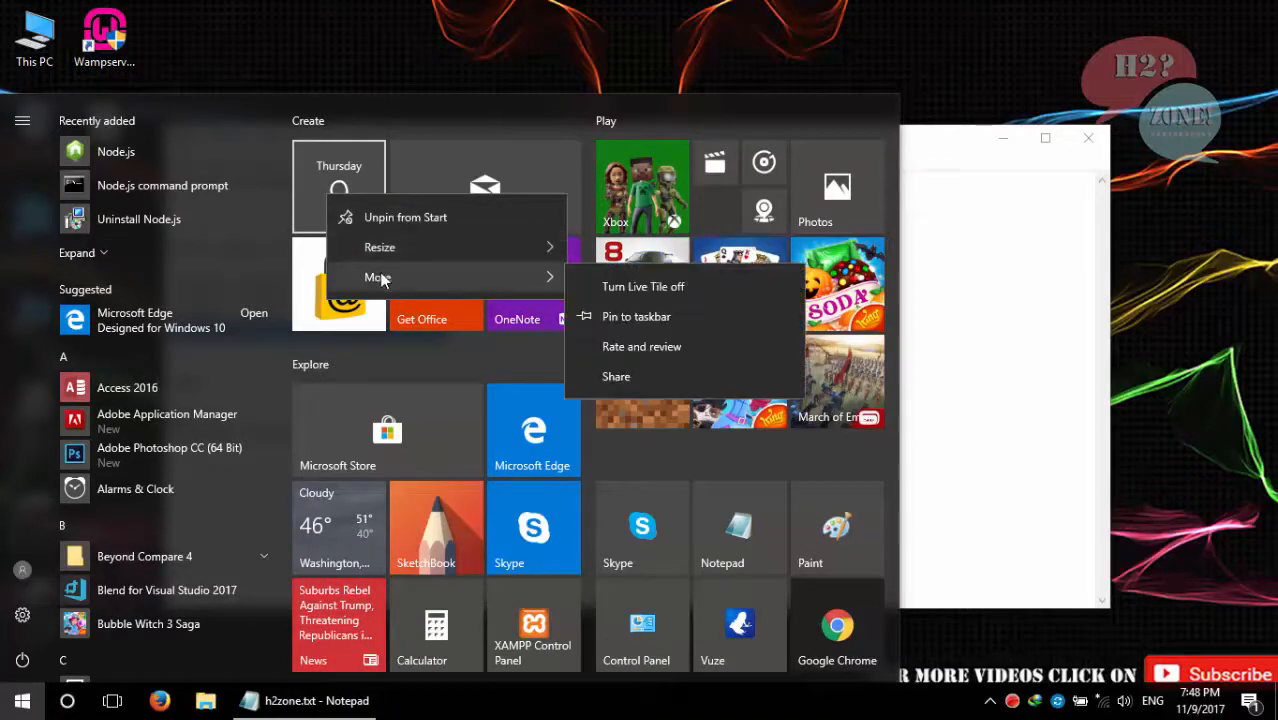
mouse_move(693, 298)
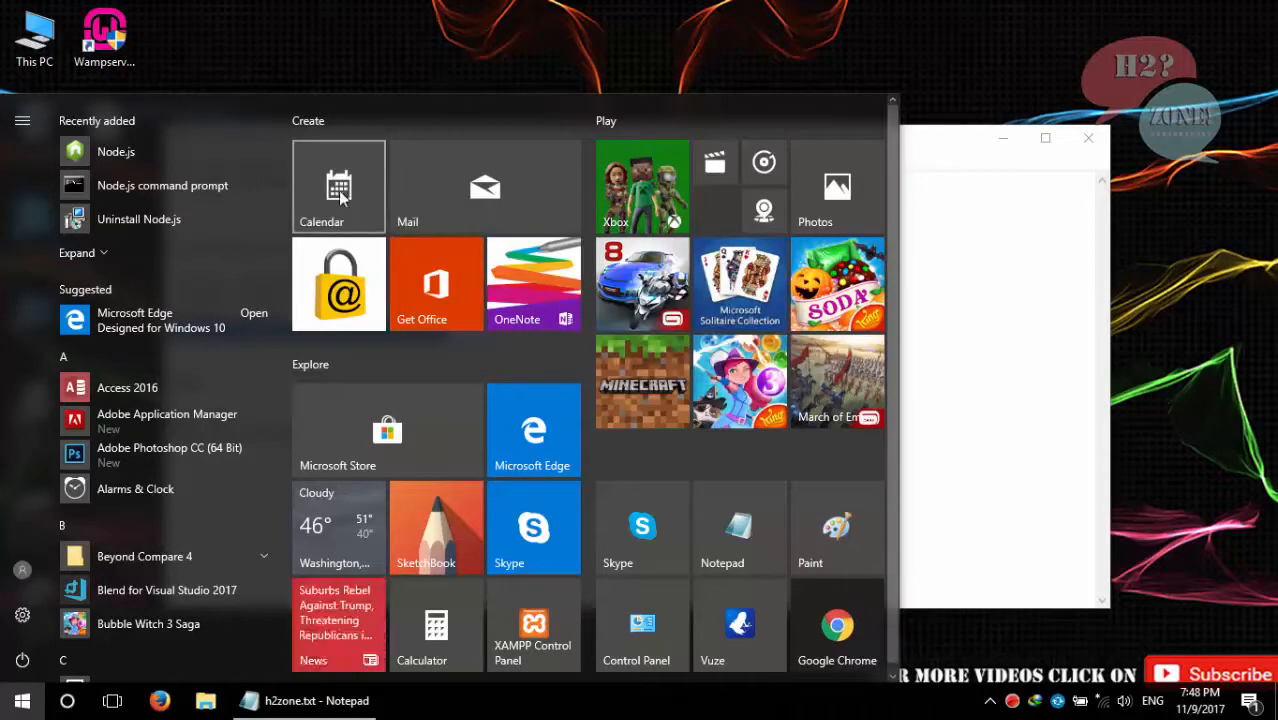
right_click(338, 186)
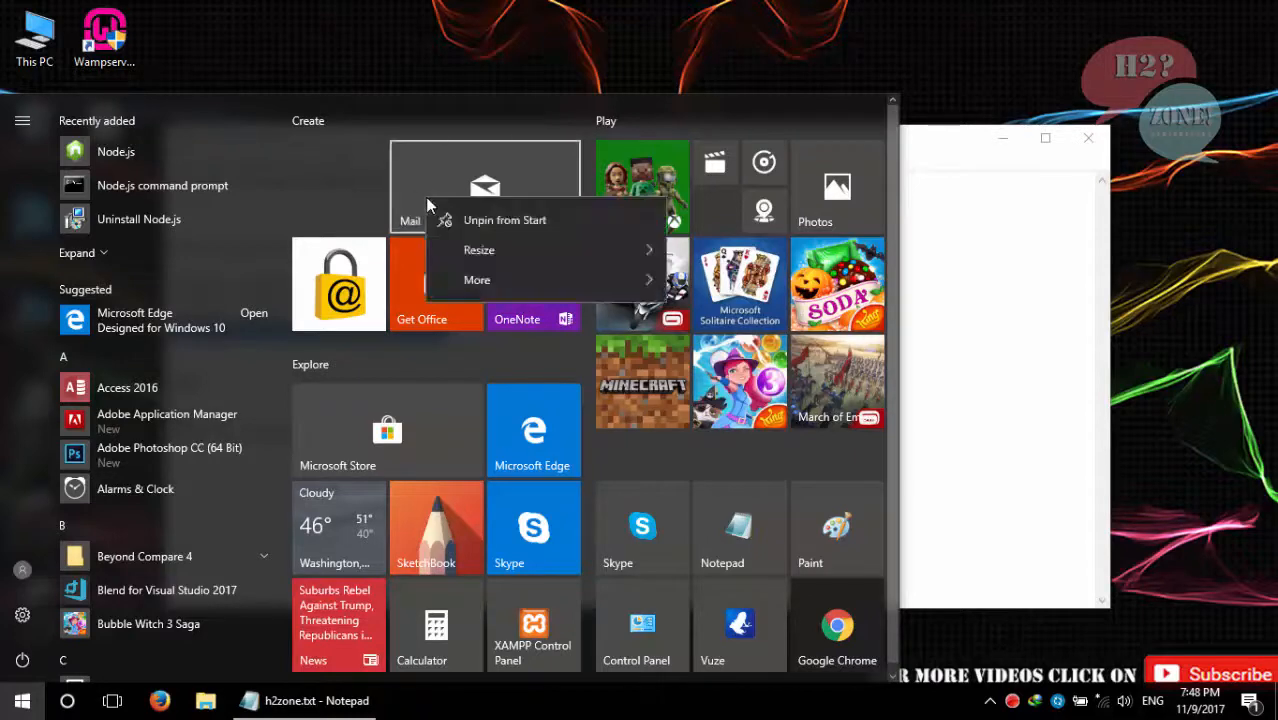
click(504, 219)
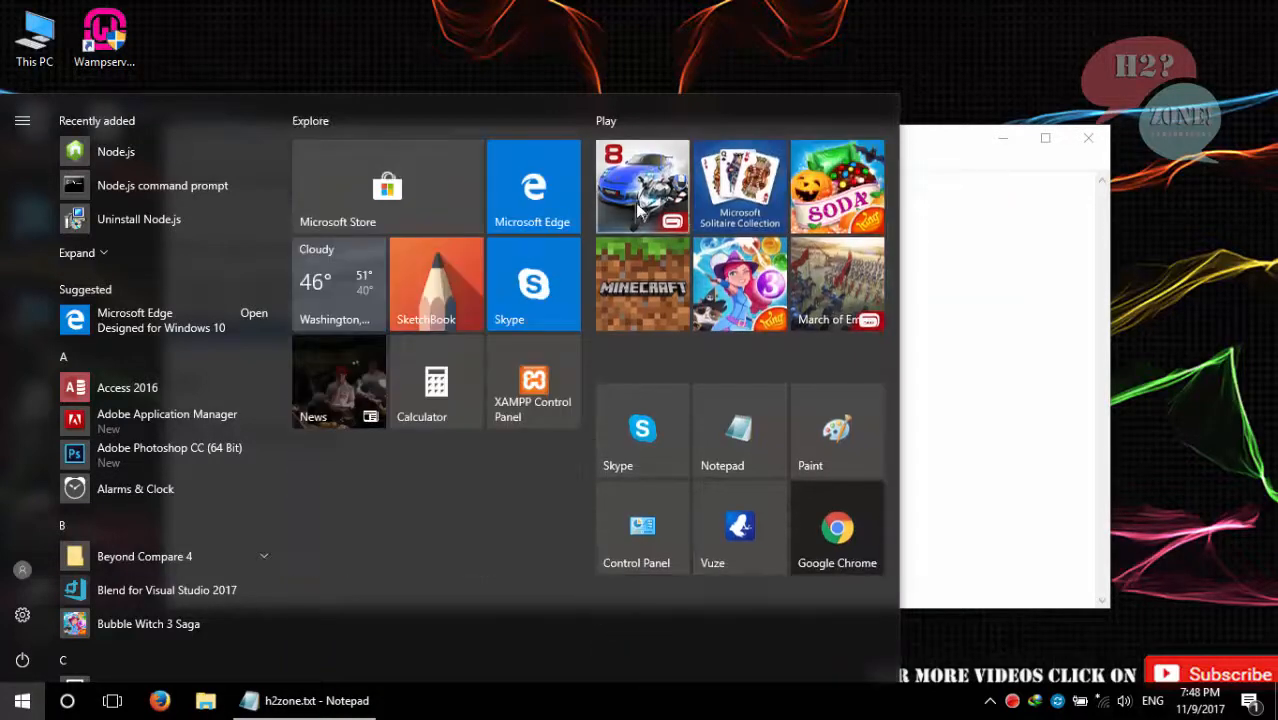
right_click(435, 285)
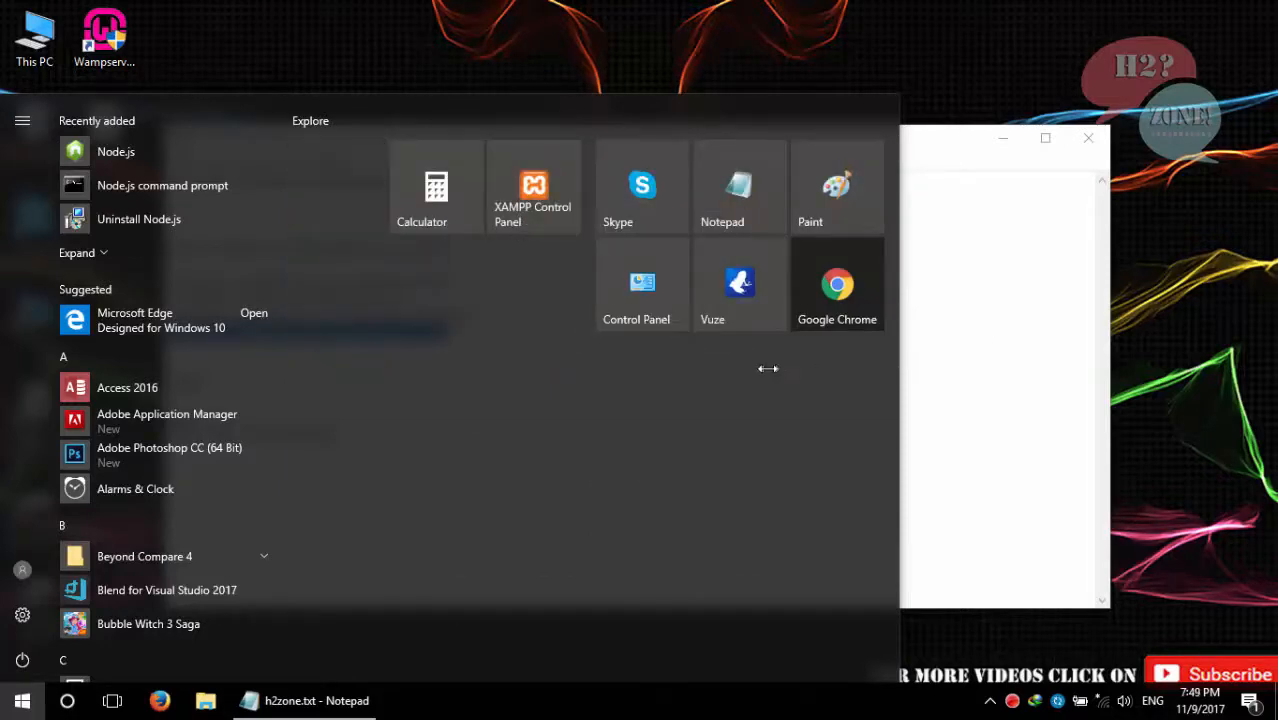
click(316, 700)
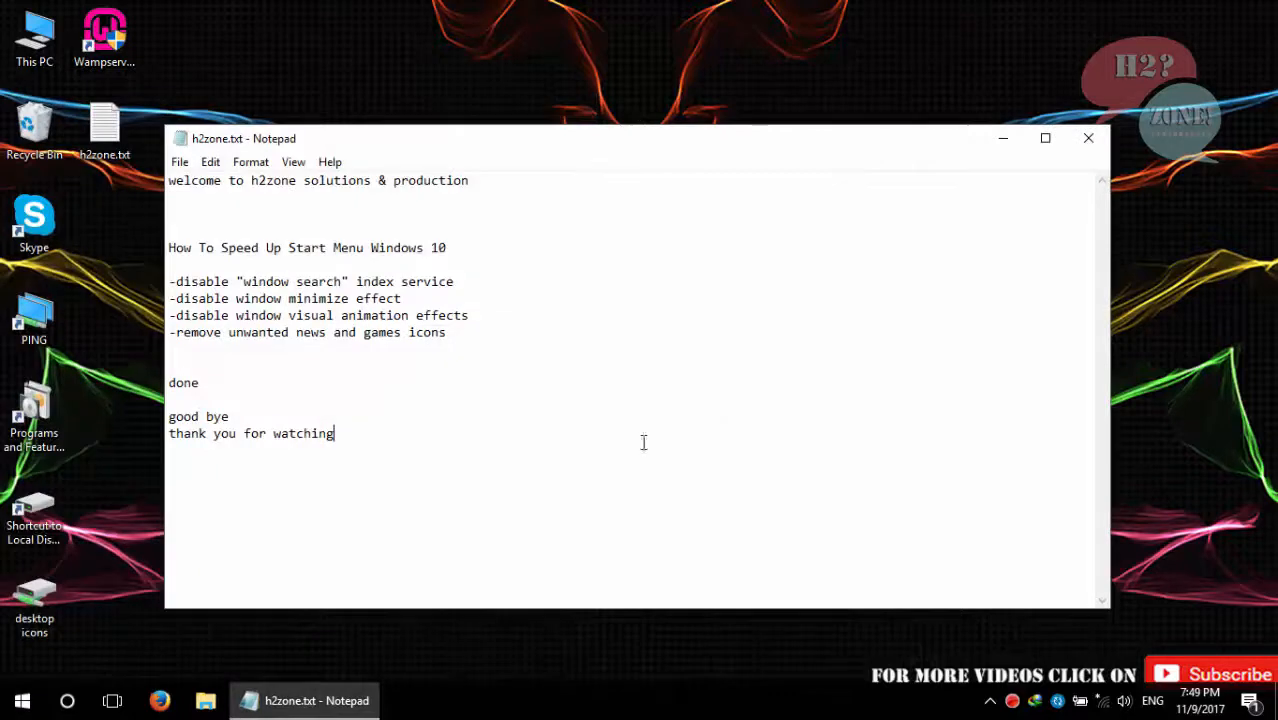
double_click(183, 382)
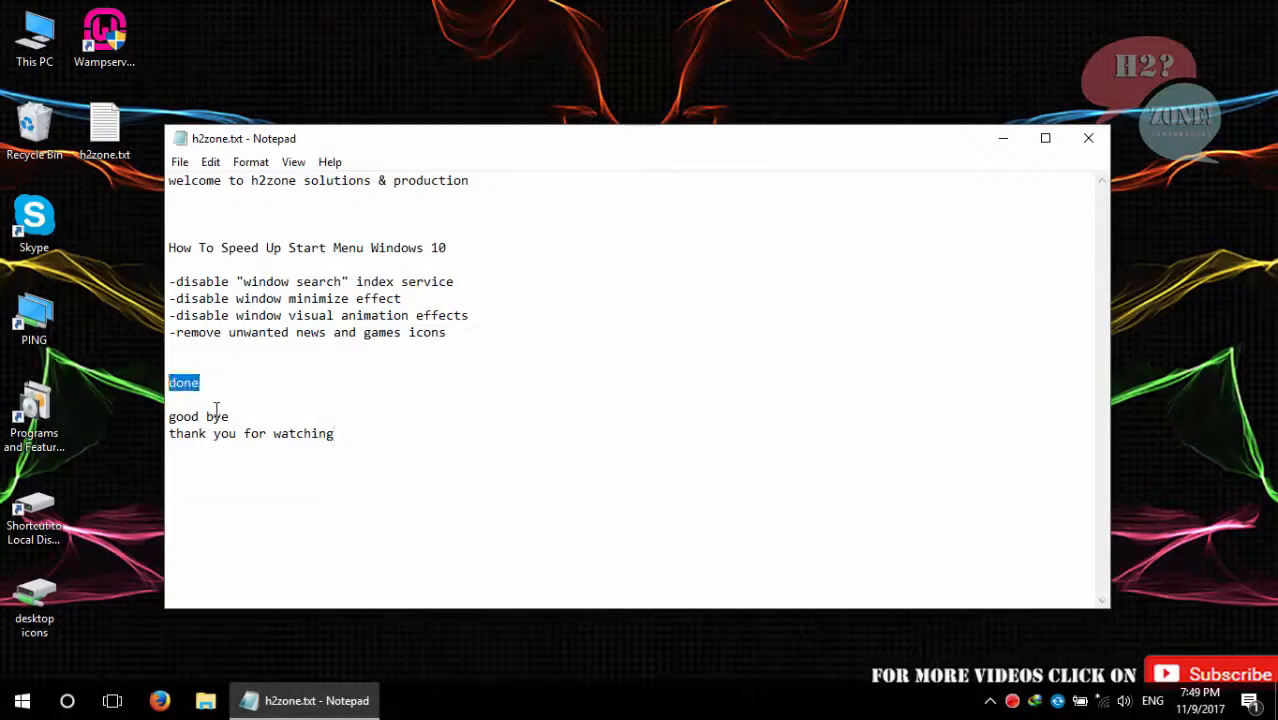
click(22, 700)
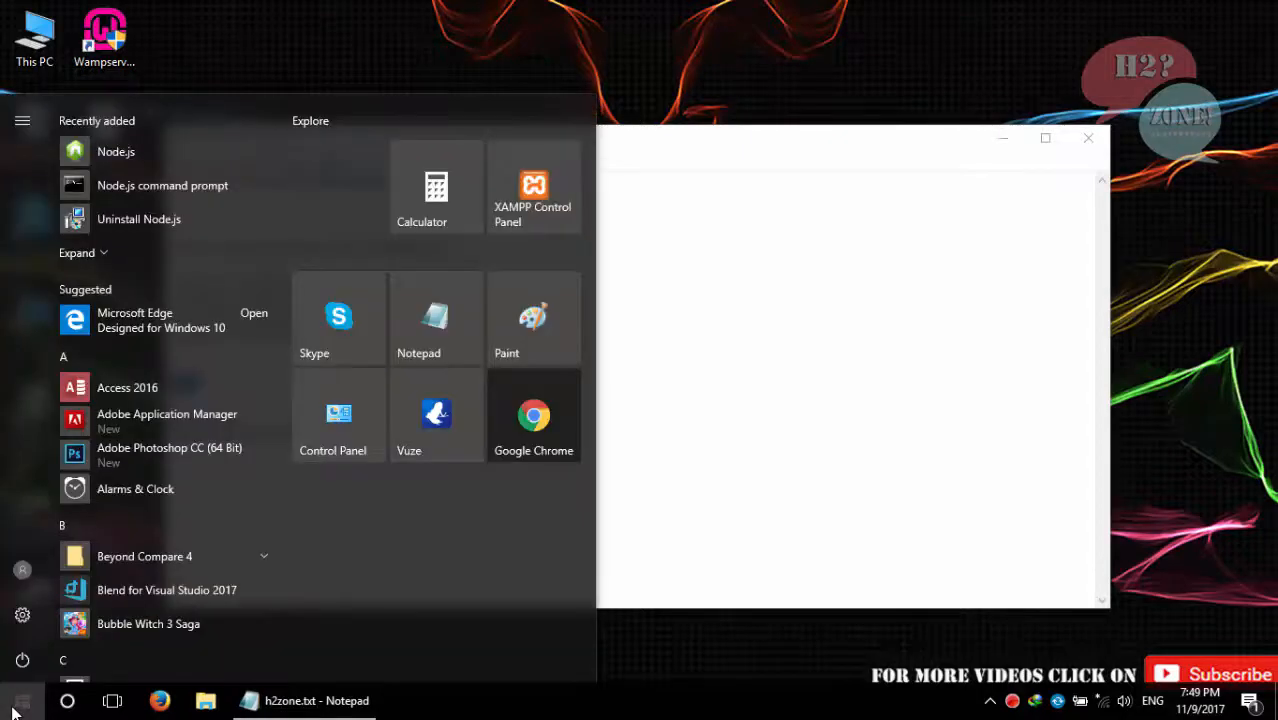
click(303, 700)
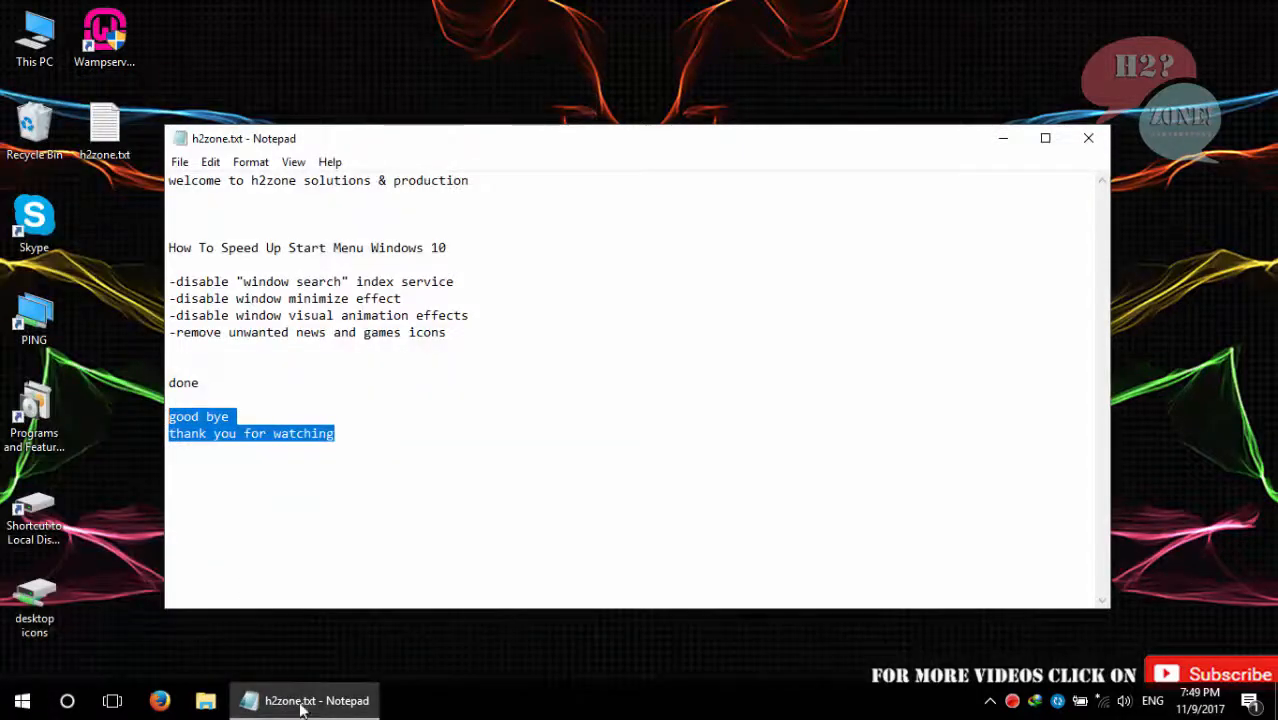